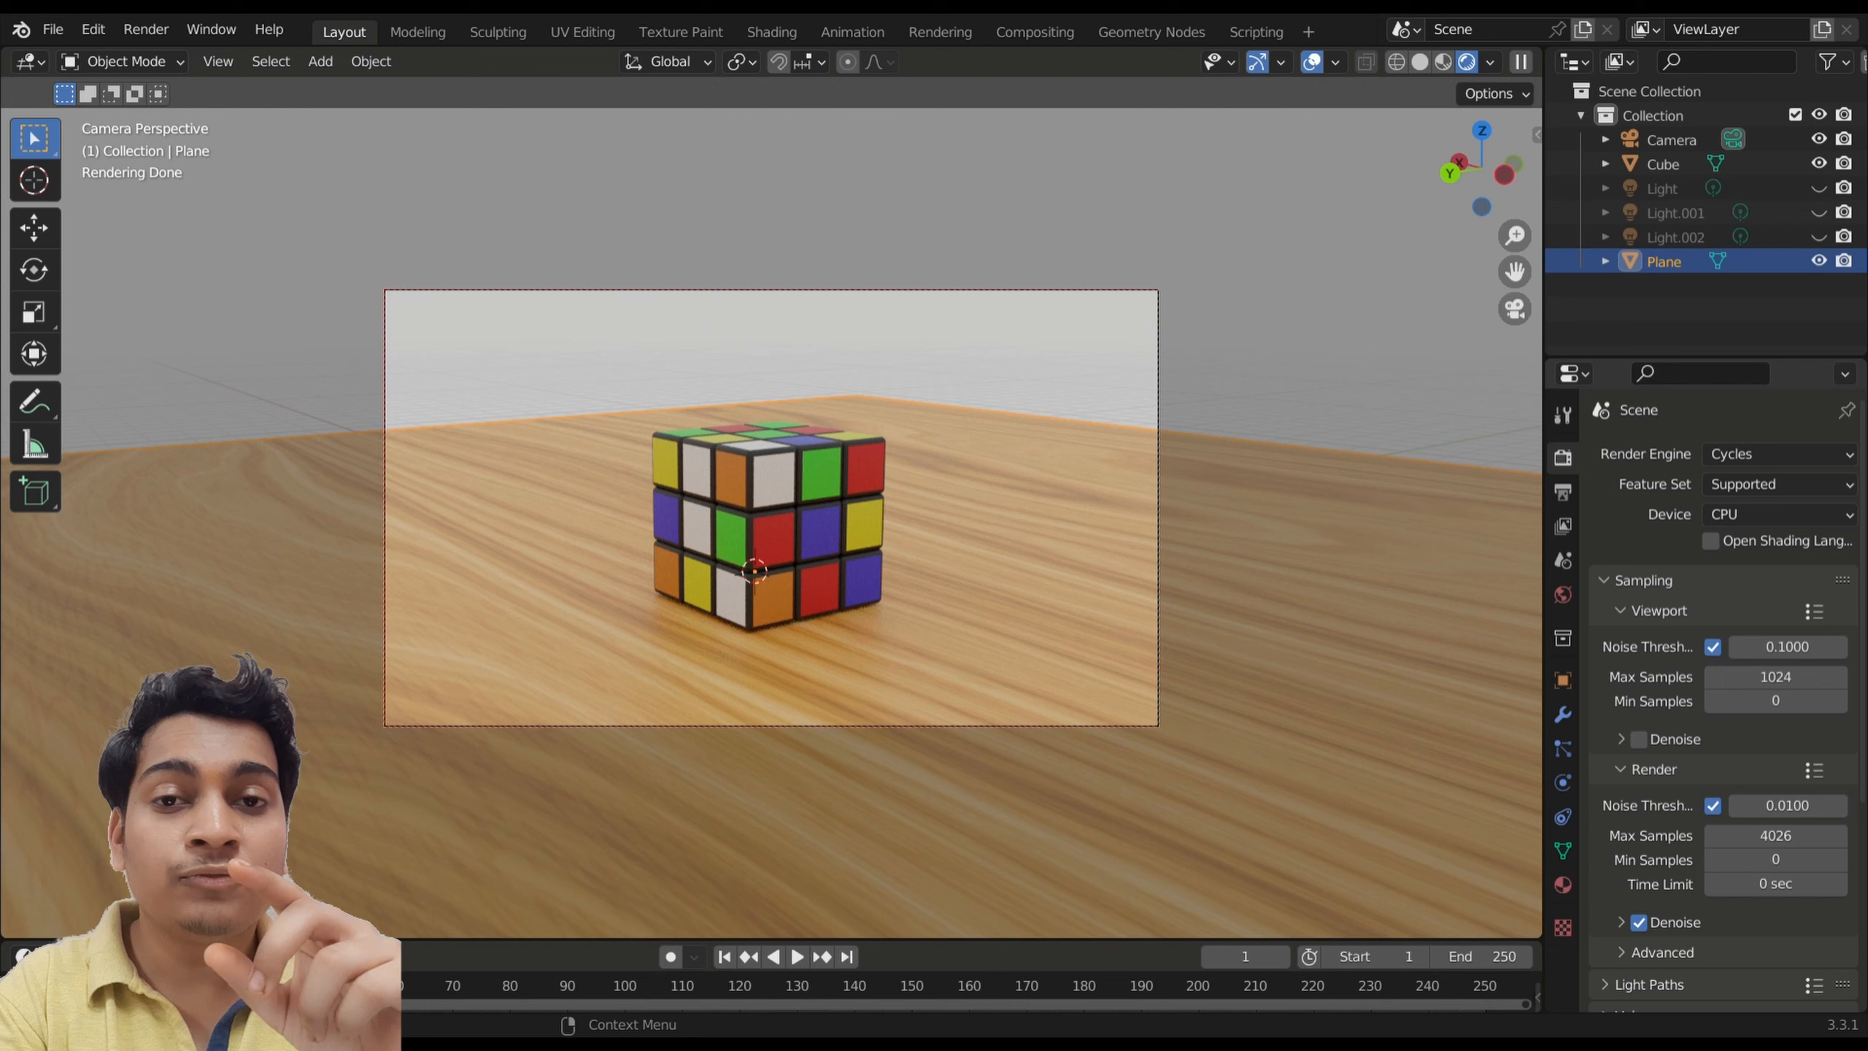
{"action": "mouse_move", "coordinate": [1775, 833]}
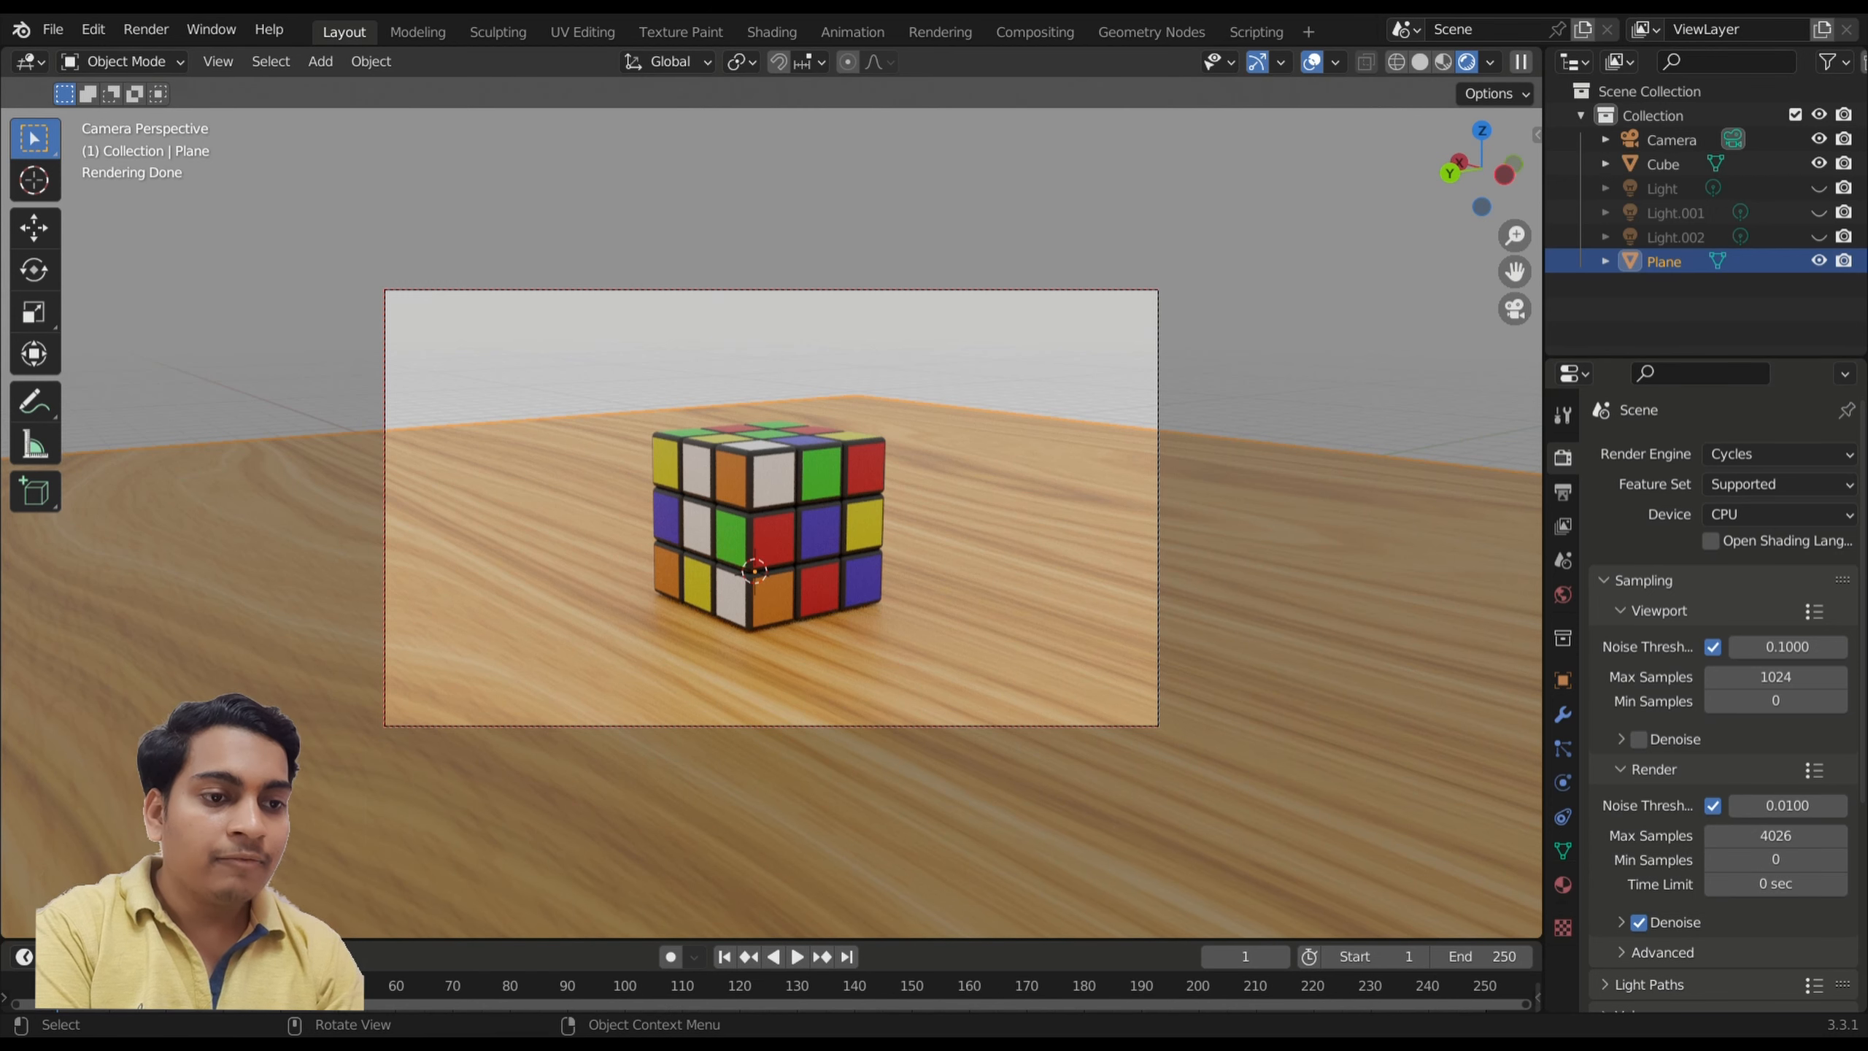
- Set the render Max Samples to 30 in Render Properties > Sampling
{"action": "left_click", "coordinate": [146, 29]}
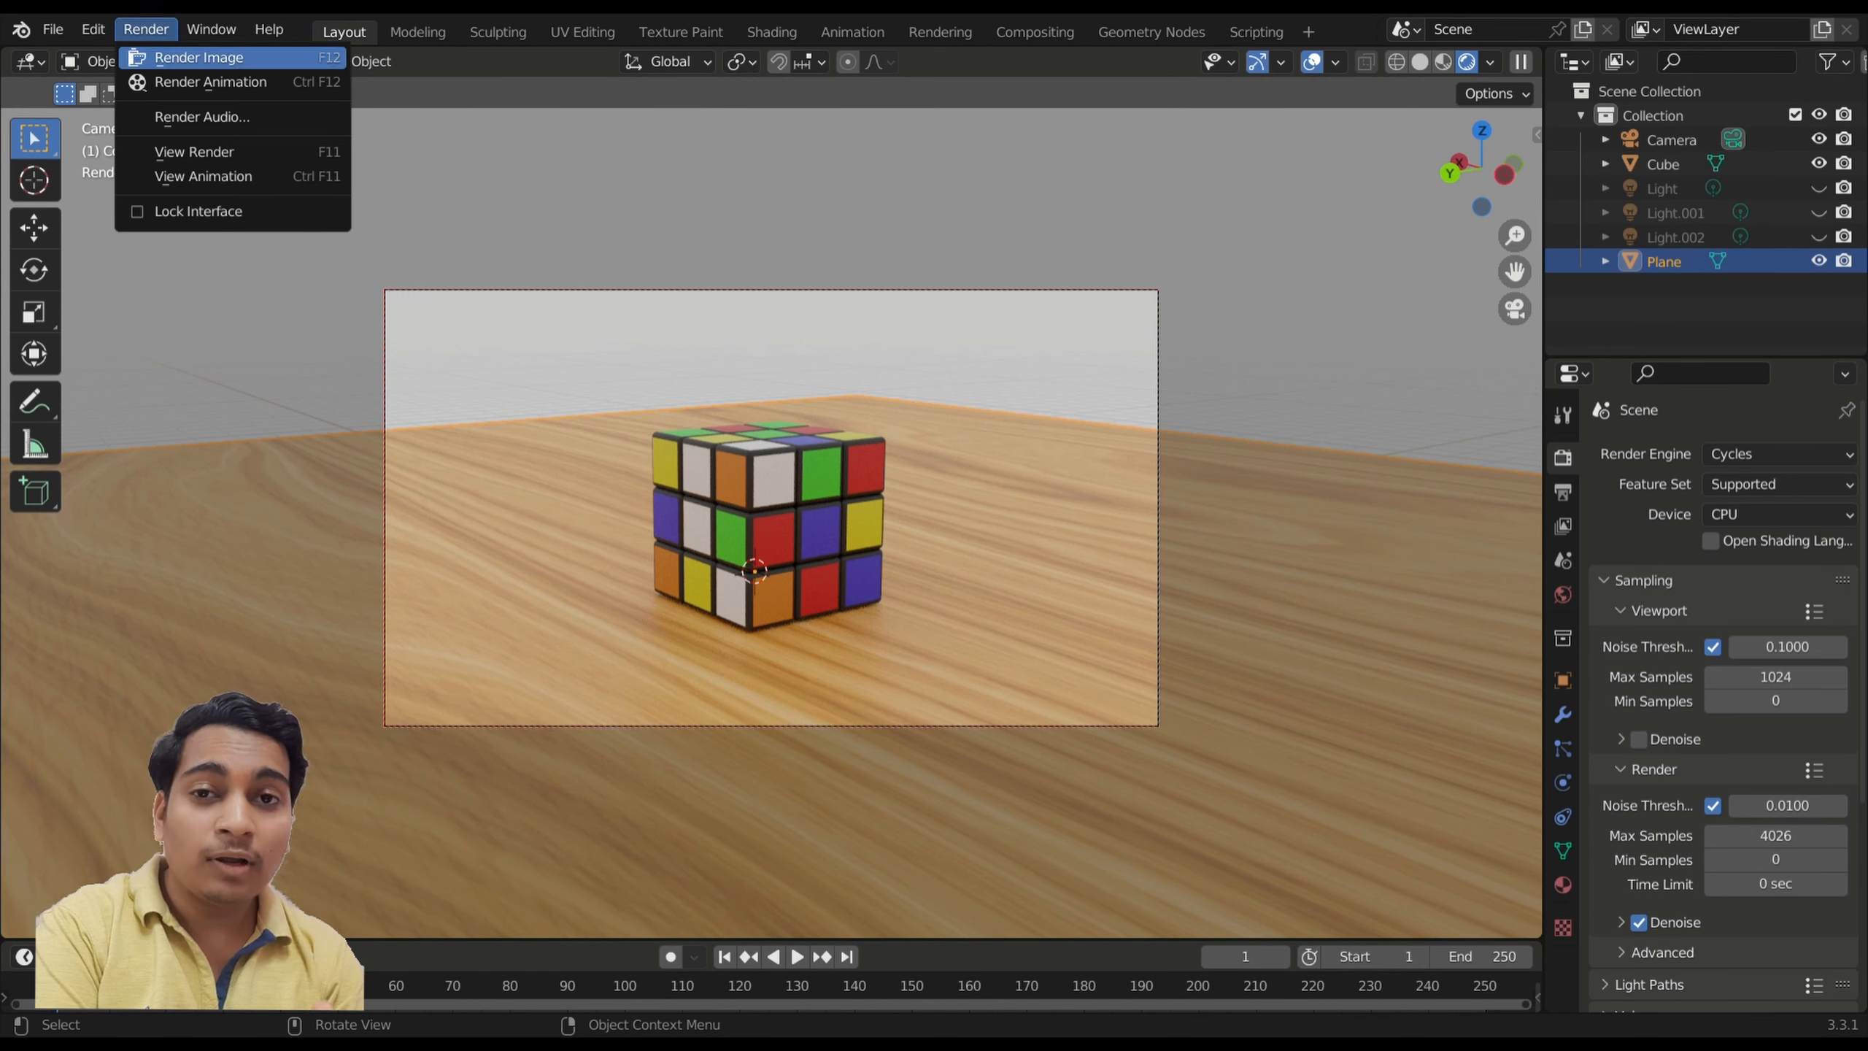
{"action": "left_click", "coordinate": [199, 57]}
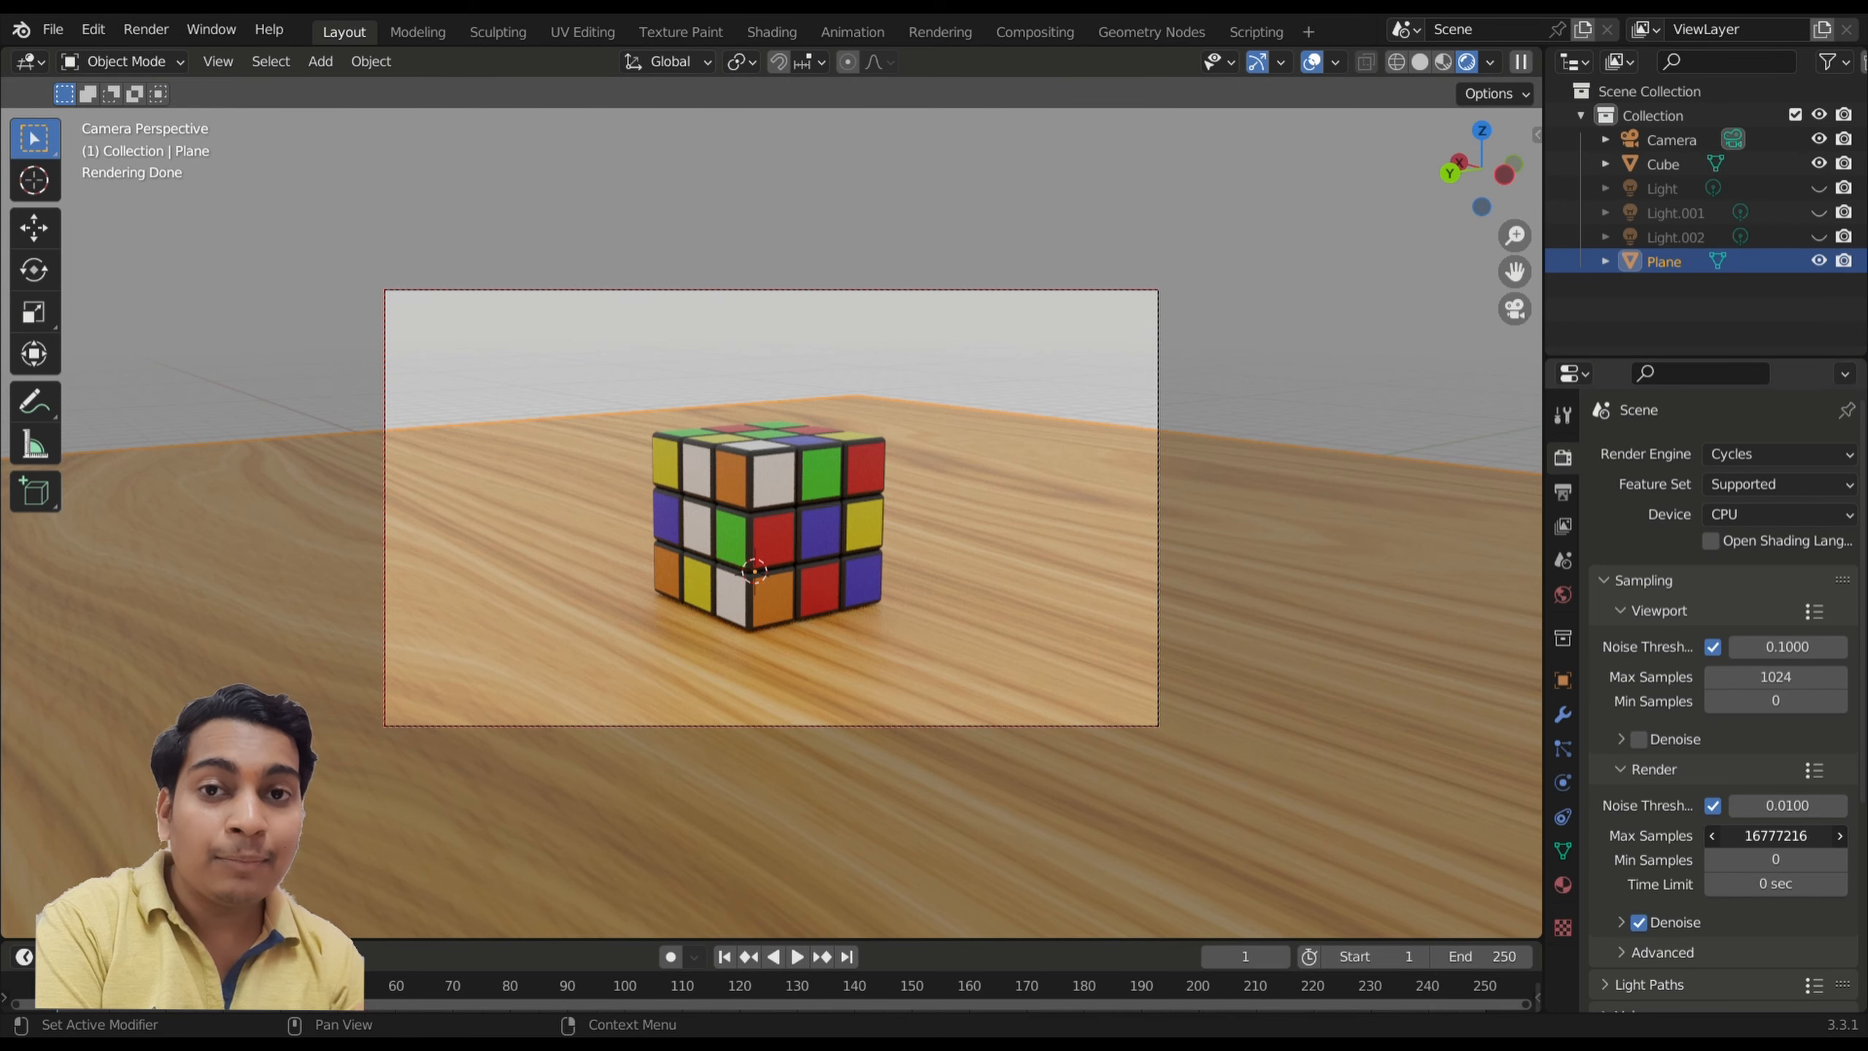
{"action": "left_click", "coordinate": [1775, 835]}
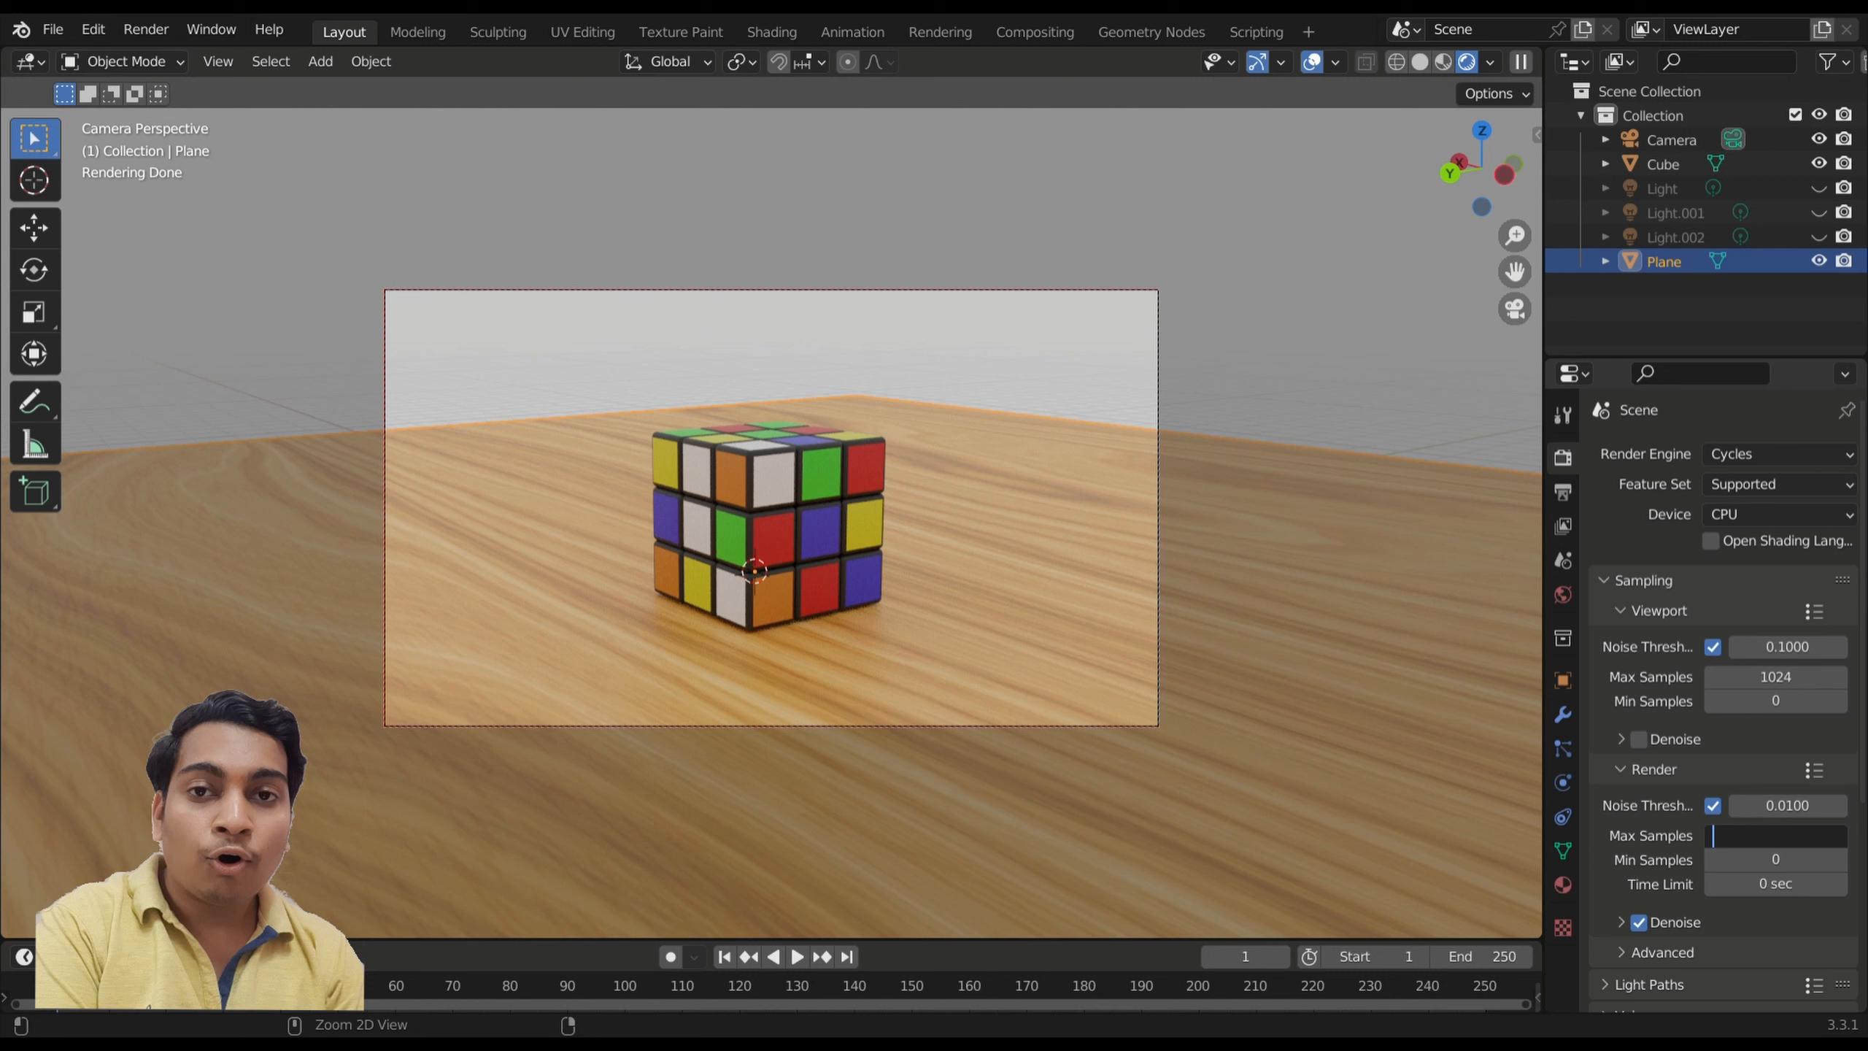
{"action": "type", "text": "26"}
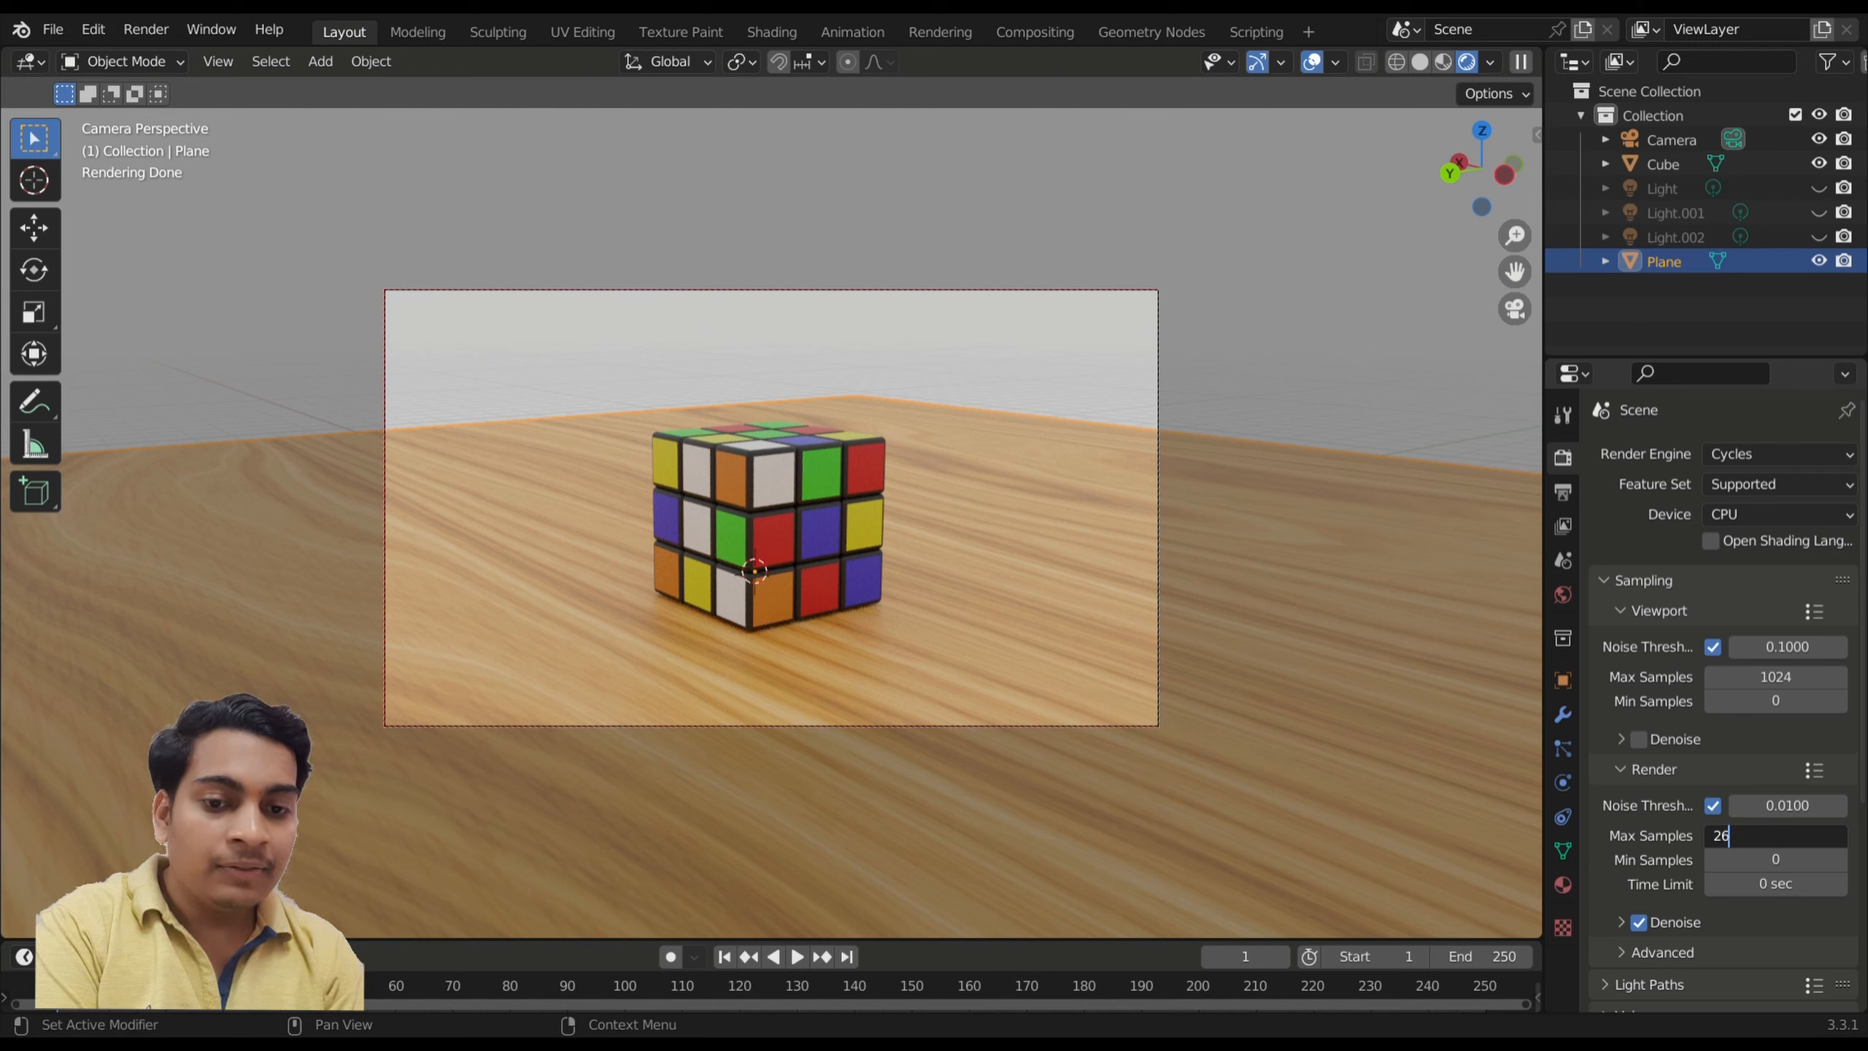
{"action": "type", "text": ".30"}
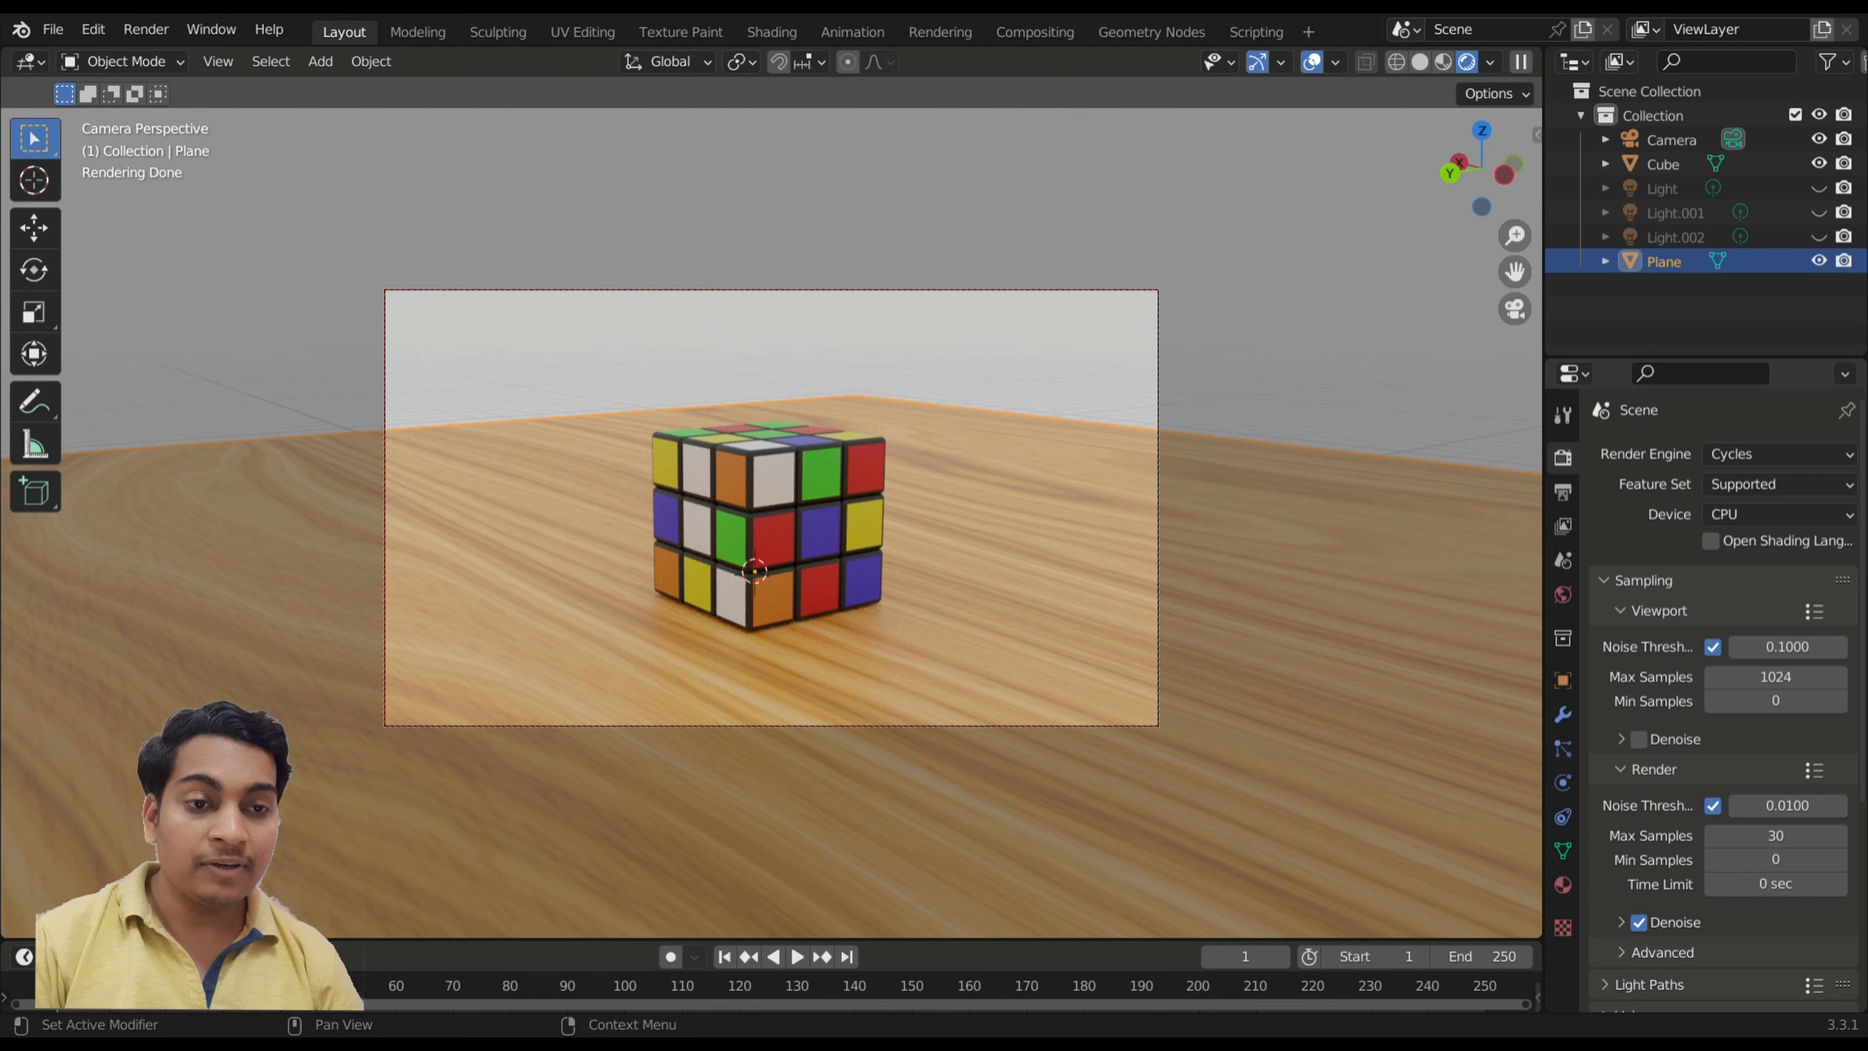
{"action": "left_click", "coordinate": [146, 29]}
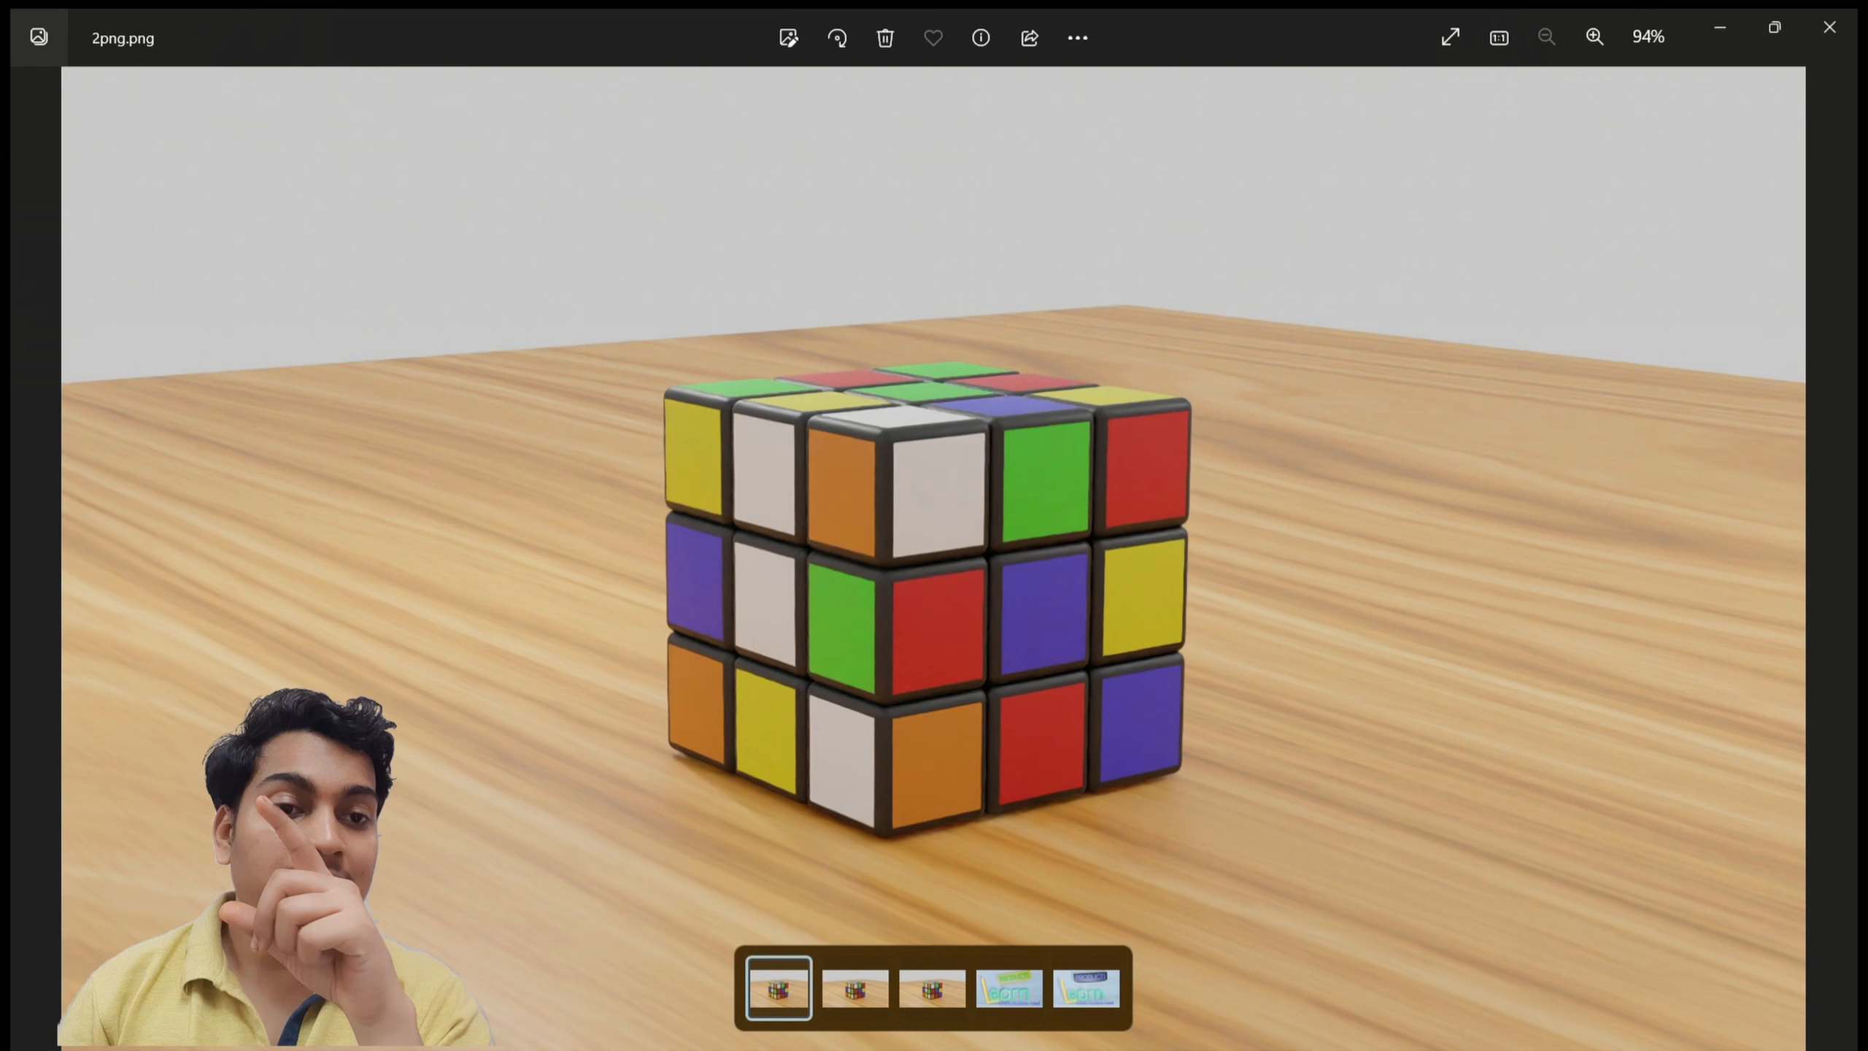
- Flip through the 30- and 4026-sample renders in the filmstrip, returning to the 2-sample one
{"action": "left_click", "coordinate": [854, 988]}
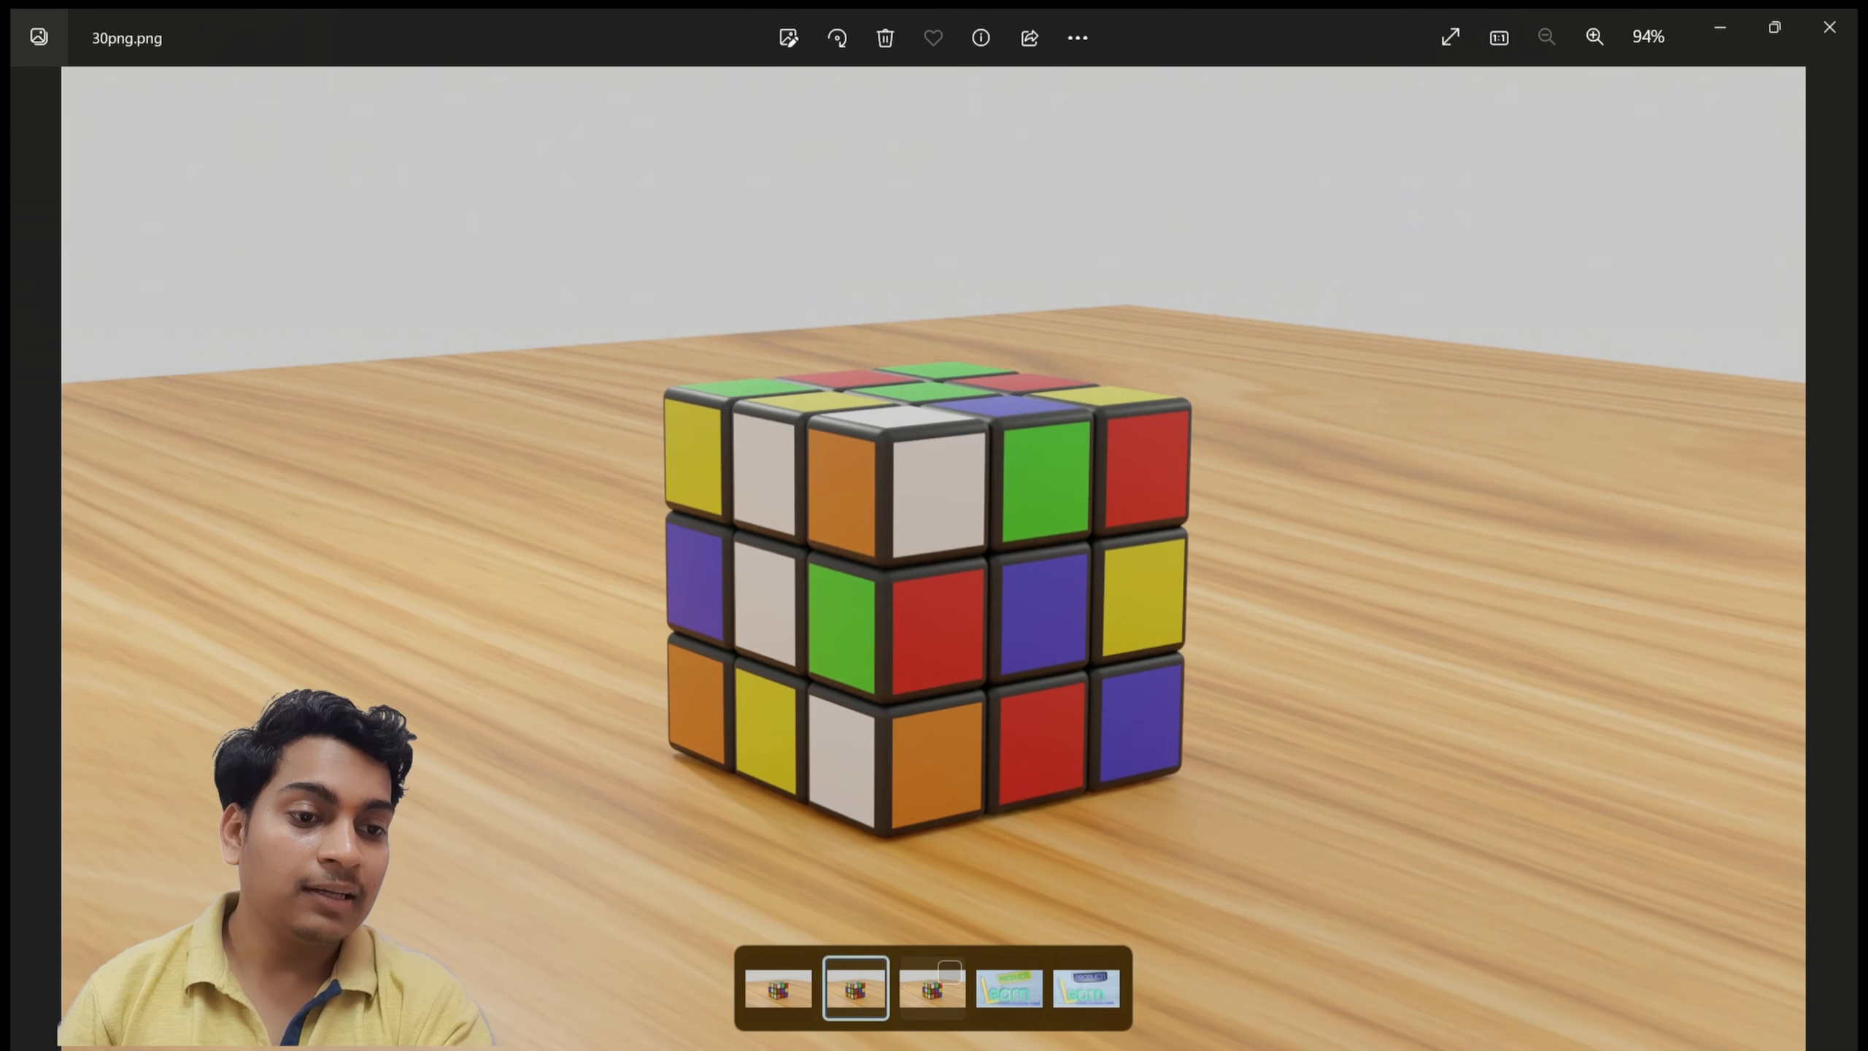
{"action": "left_click", "coordinate": [933, 988]}
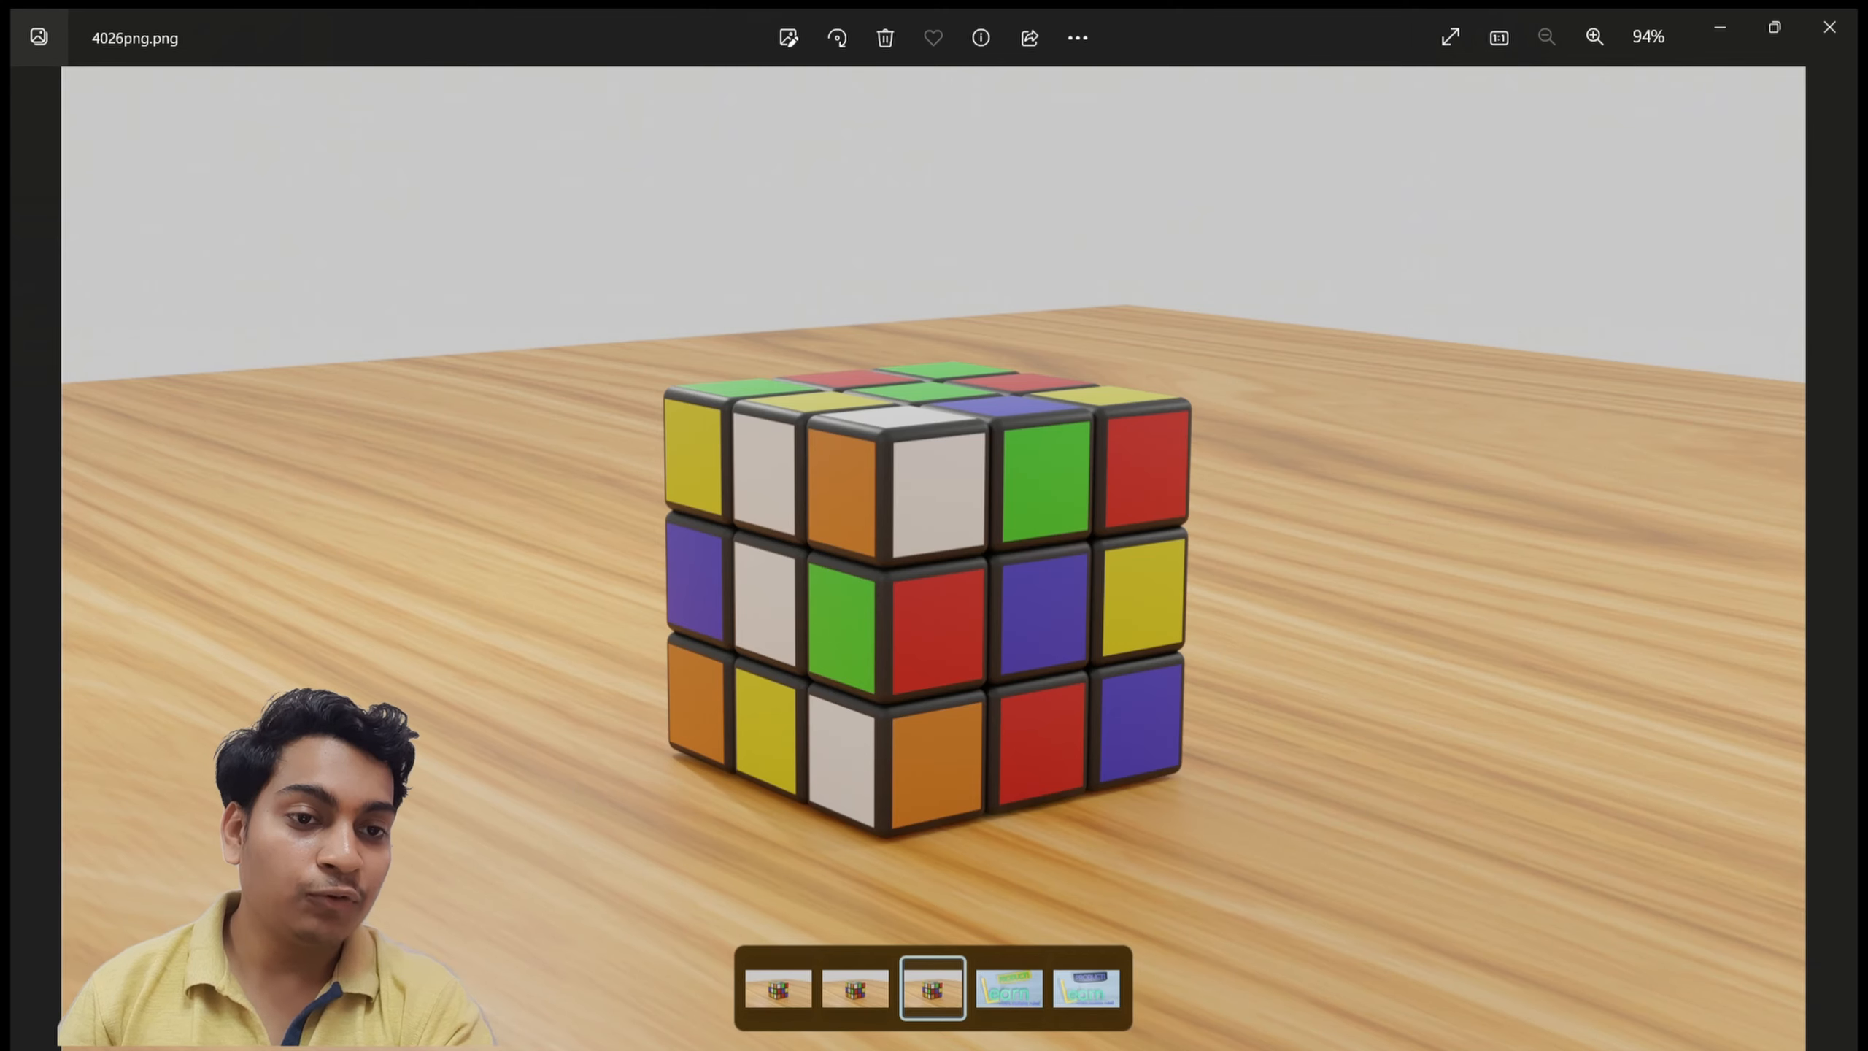
{"action": "left_click", "coordinate": [776, 988]}
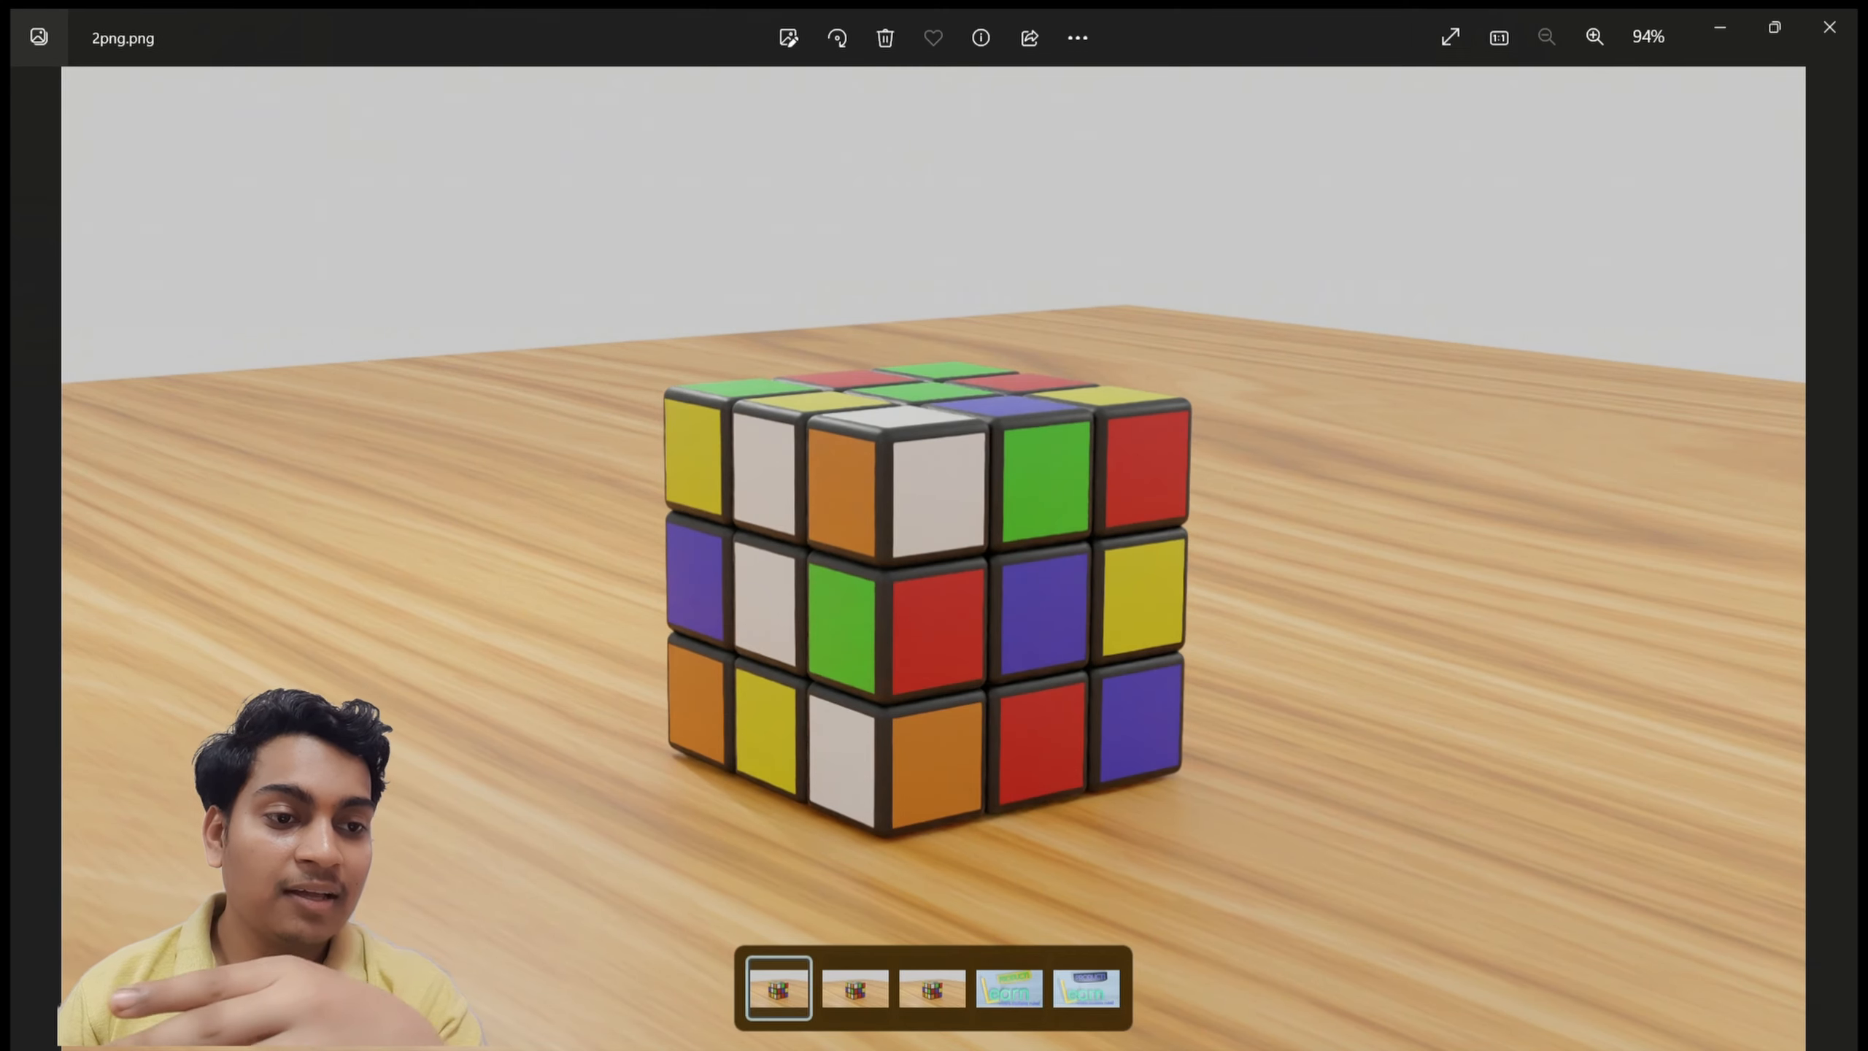
- Zoom into the cube corner of the 2-, 30- and 4026-sample renders to compare noise
{"action": "left_click", "coordinate": [1594, 36]}
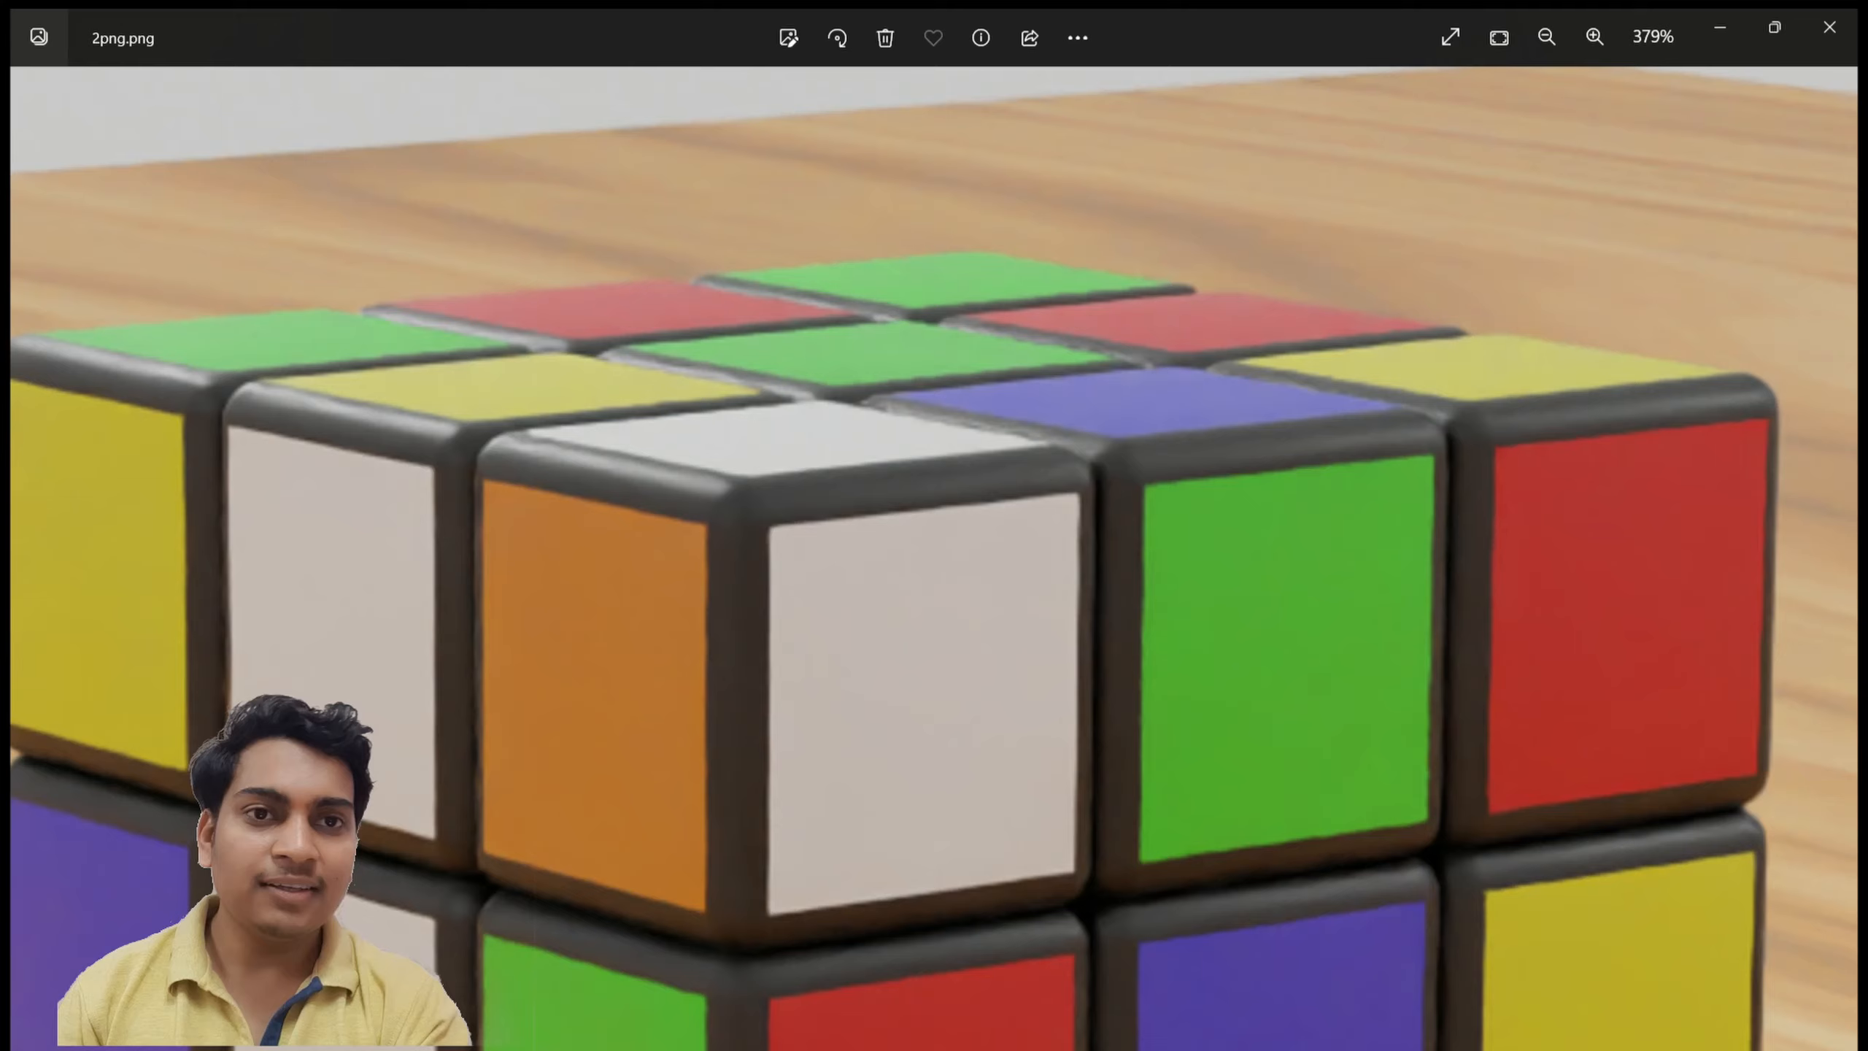
{"action": "left_click", "coordinate": [1594, 36]}
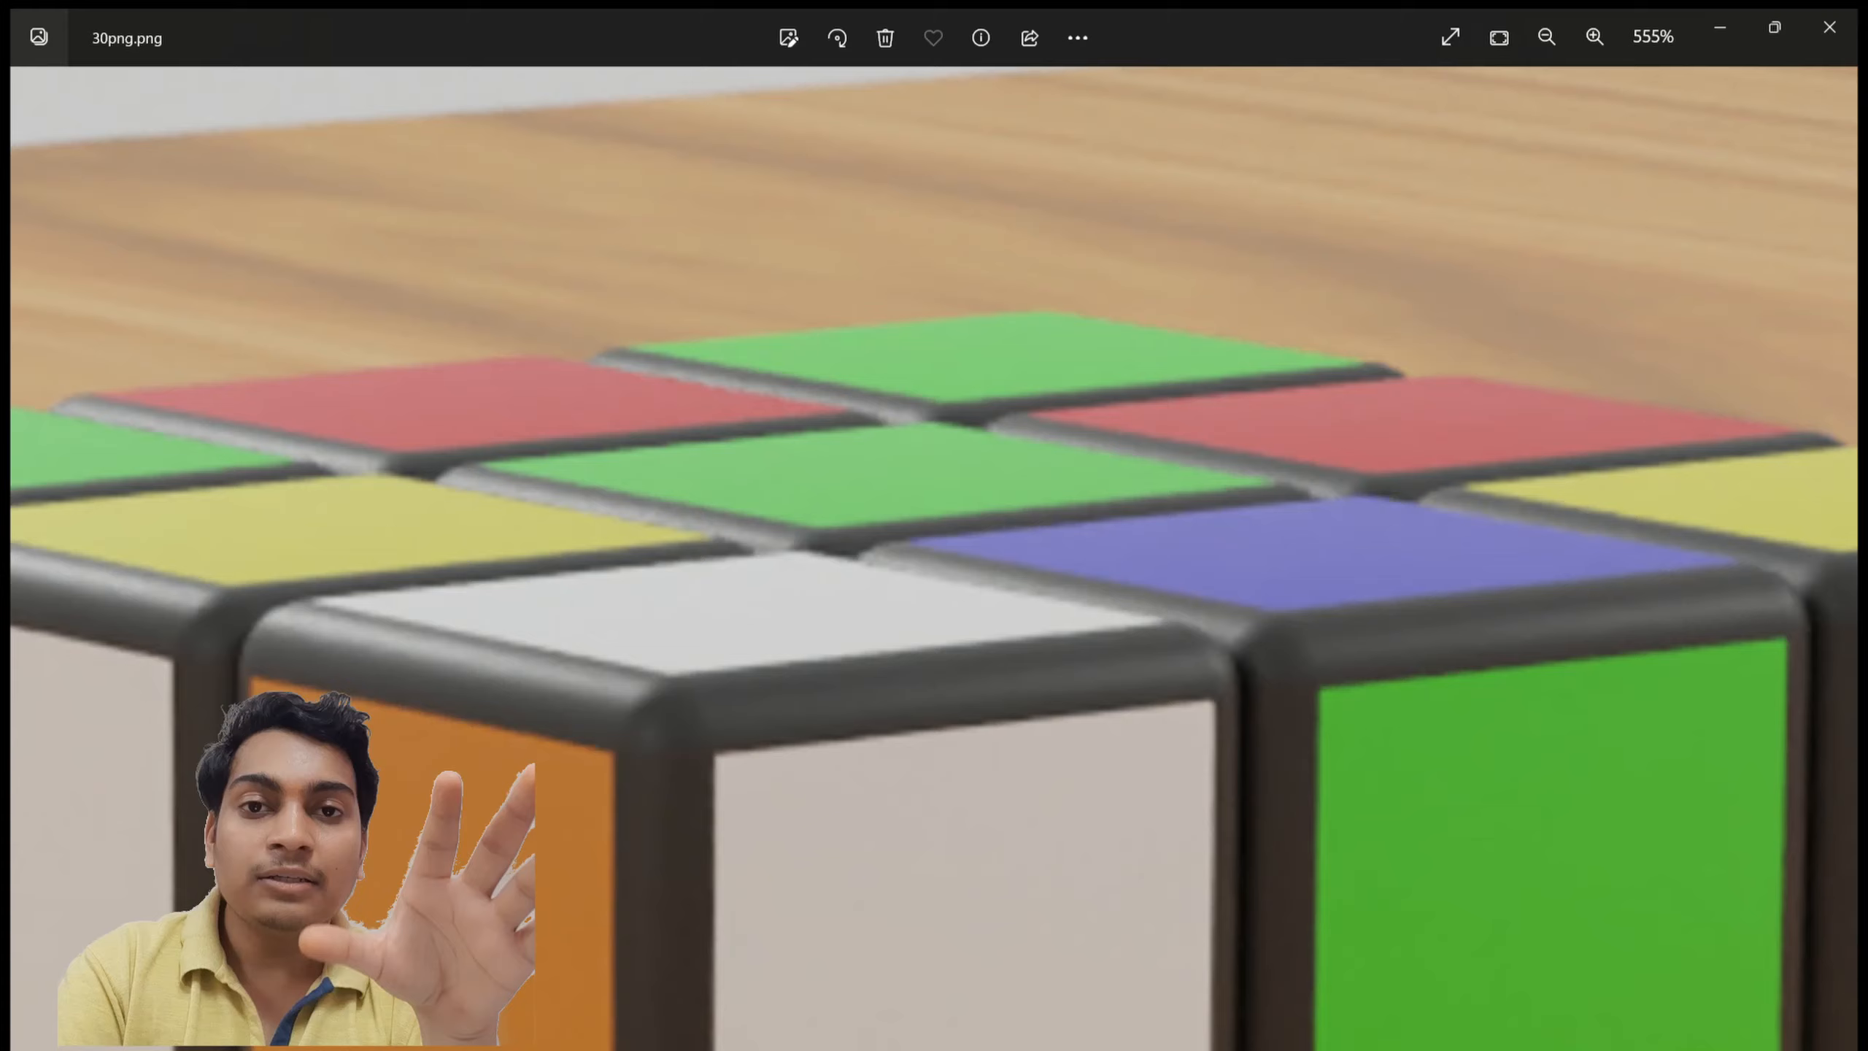
{"action": "left_click", "coordinate": [1546, 36]}
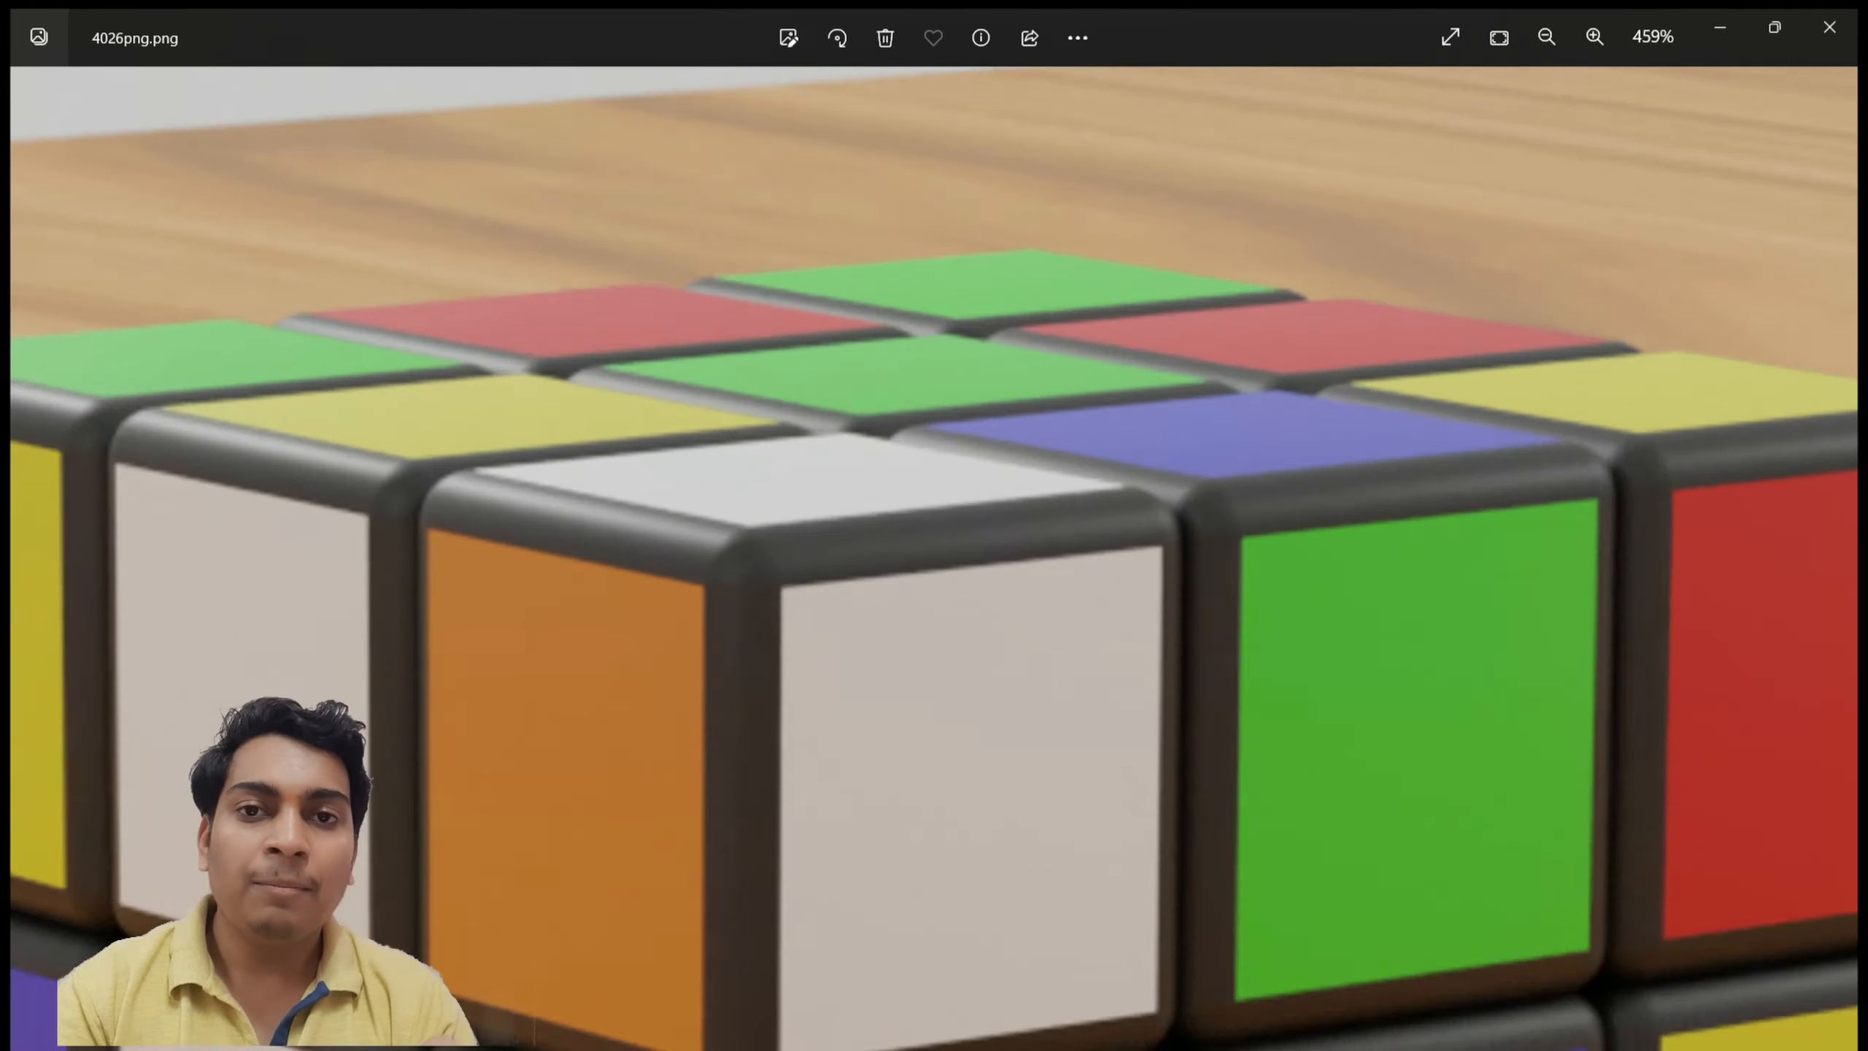
{"action": "left_click", "coordinate": [1594, 36]}
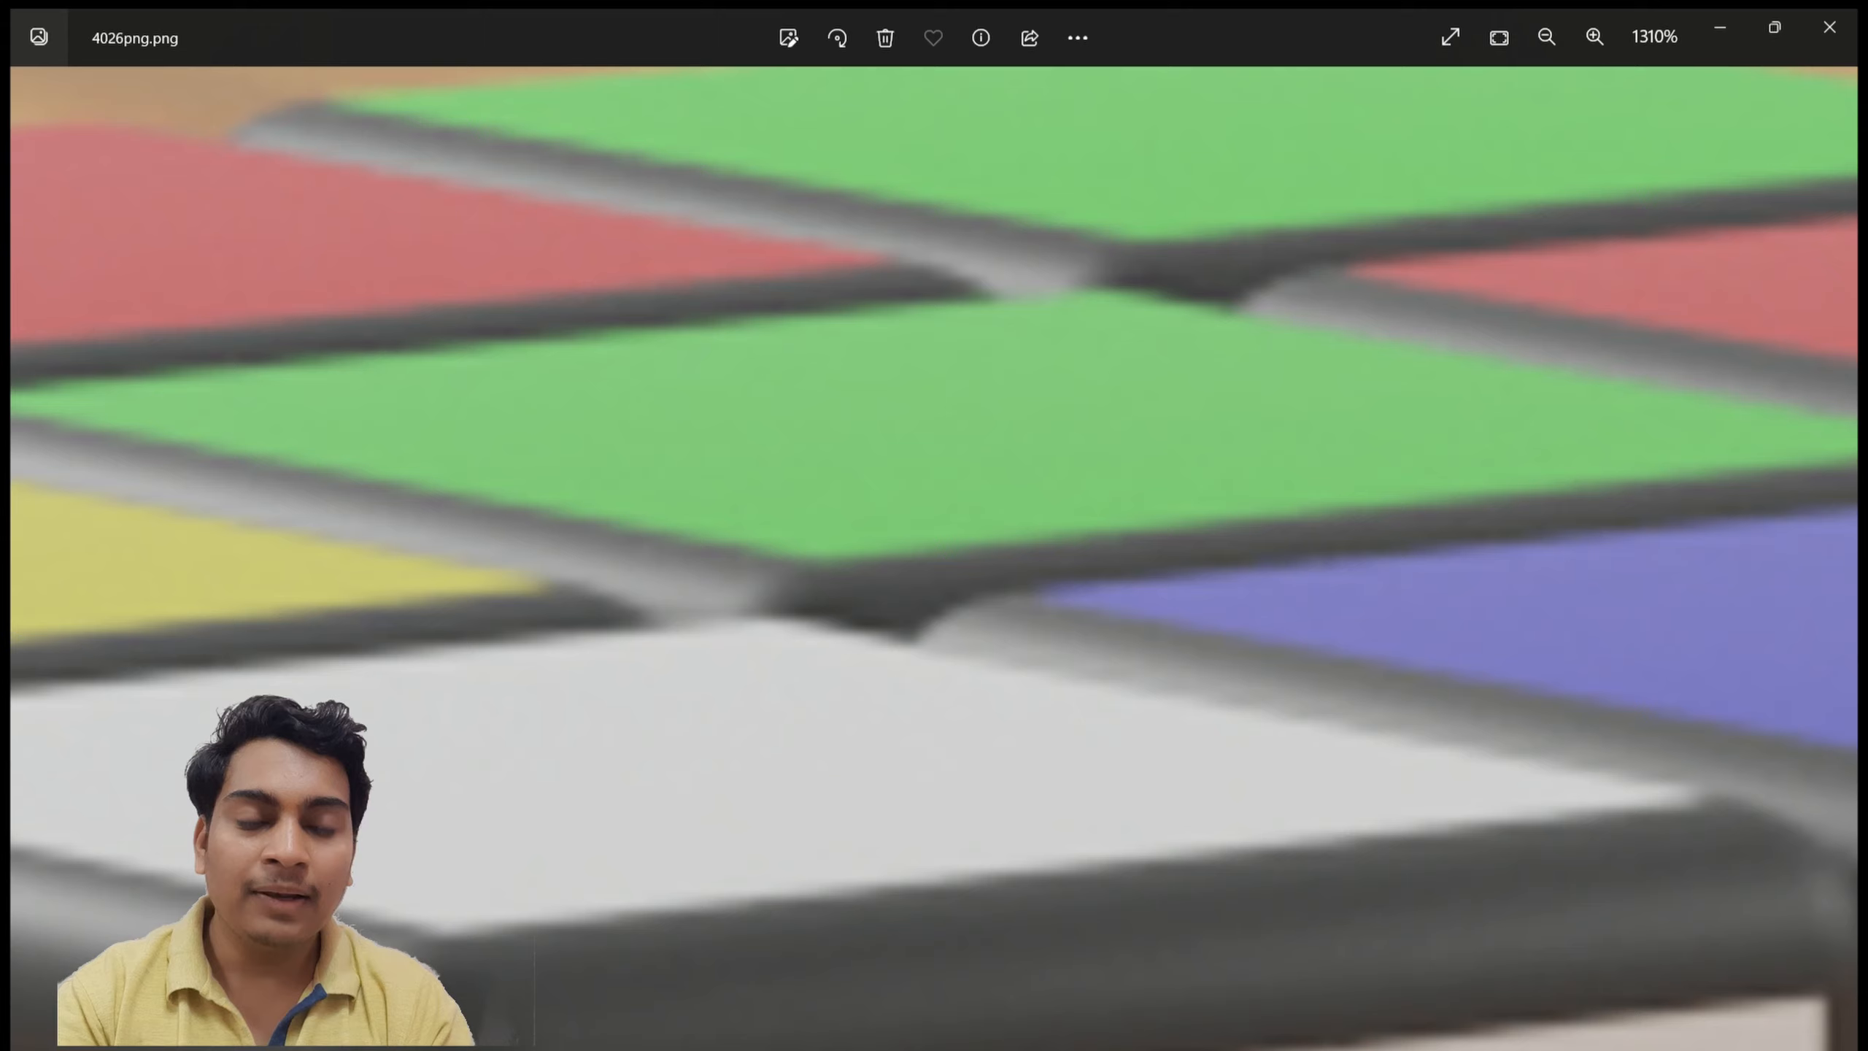
{"action": "left_click", "coordinate": [1546, 36]}
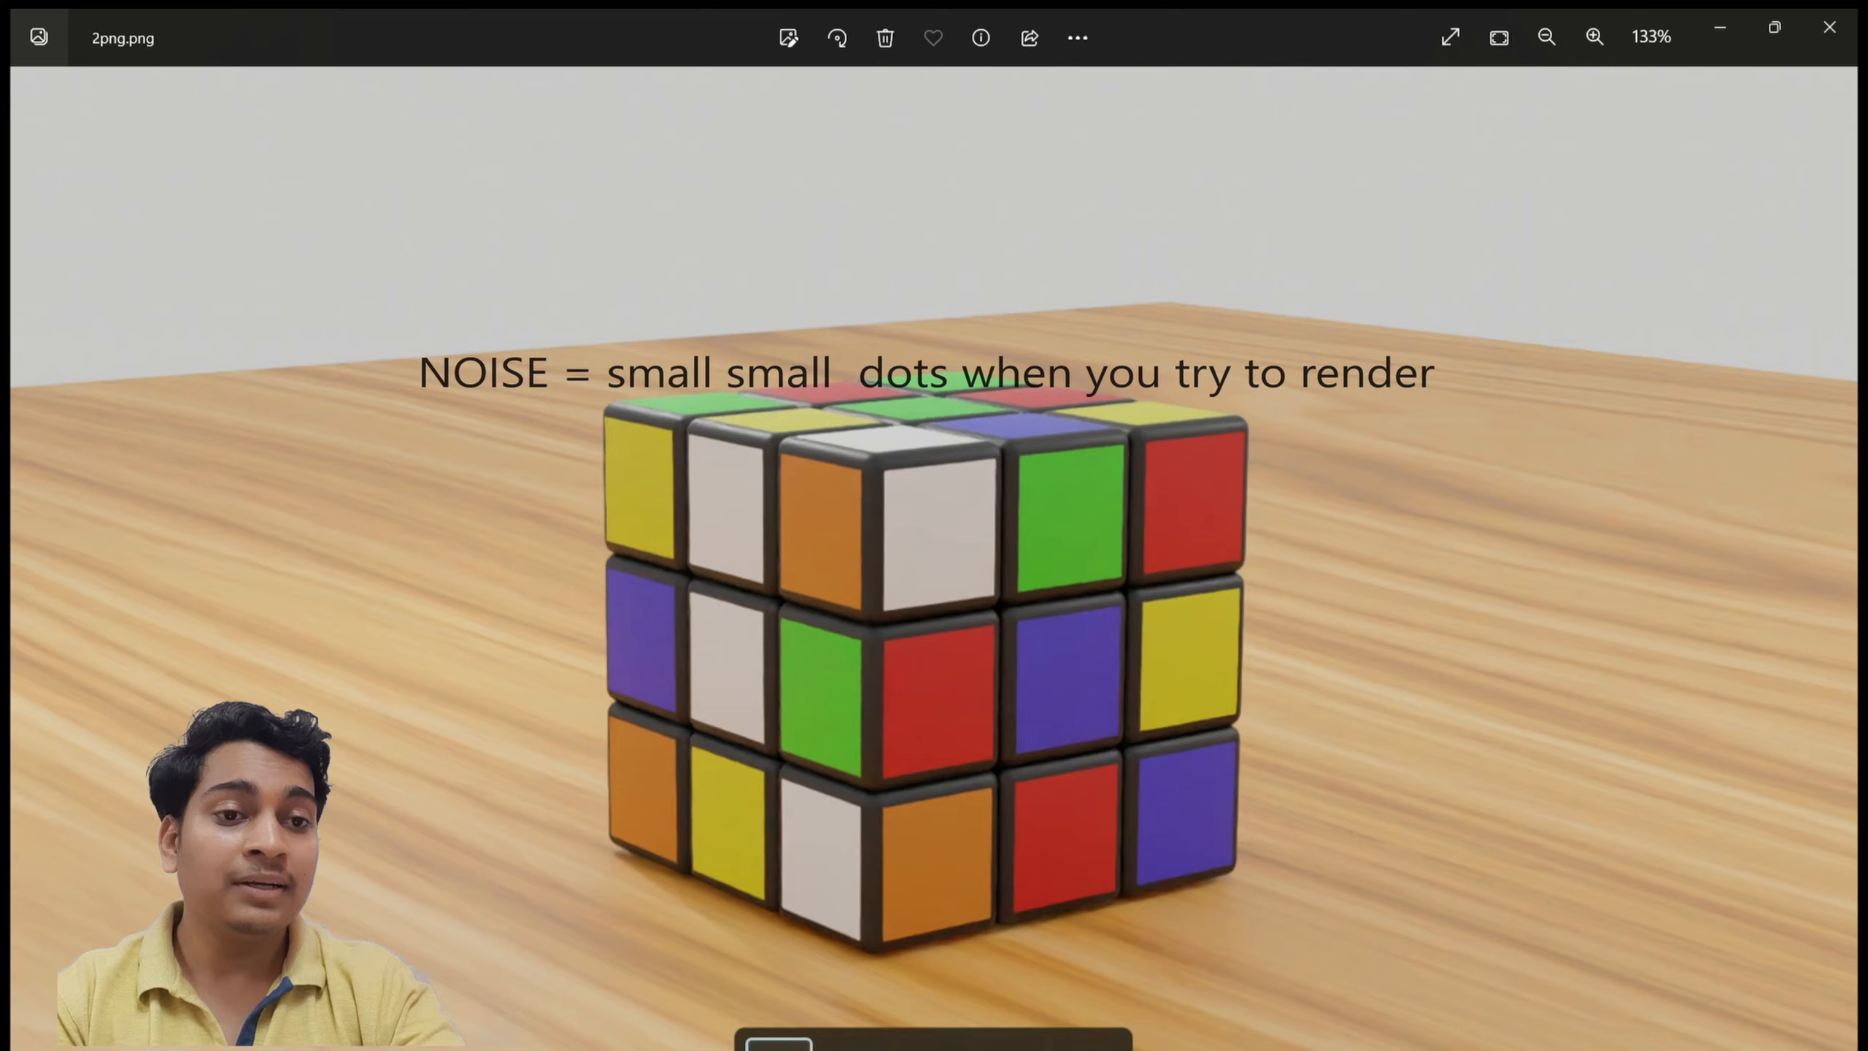
- Zoom into the 4026-sample cube, then fit the whole image back in view
{"action": "left_click", "coordinate": [1594, 36]}
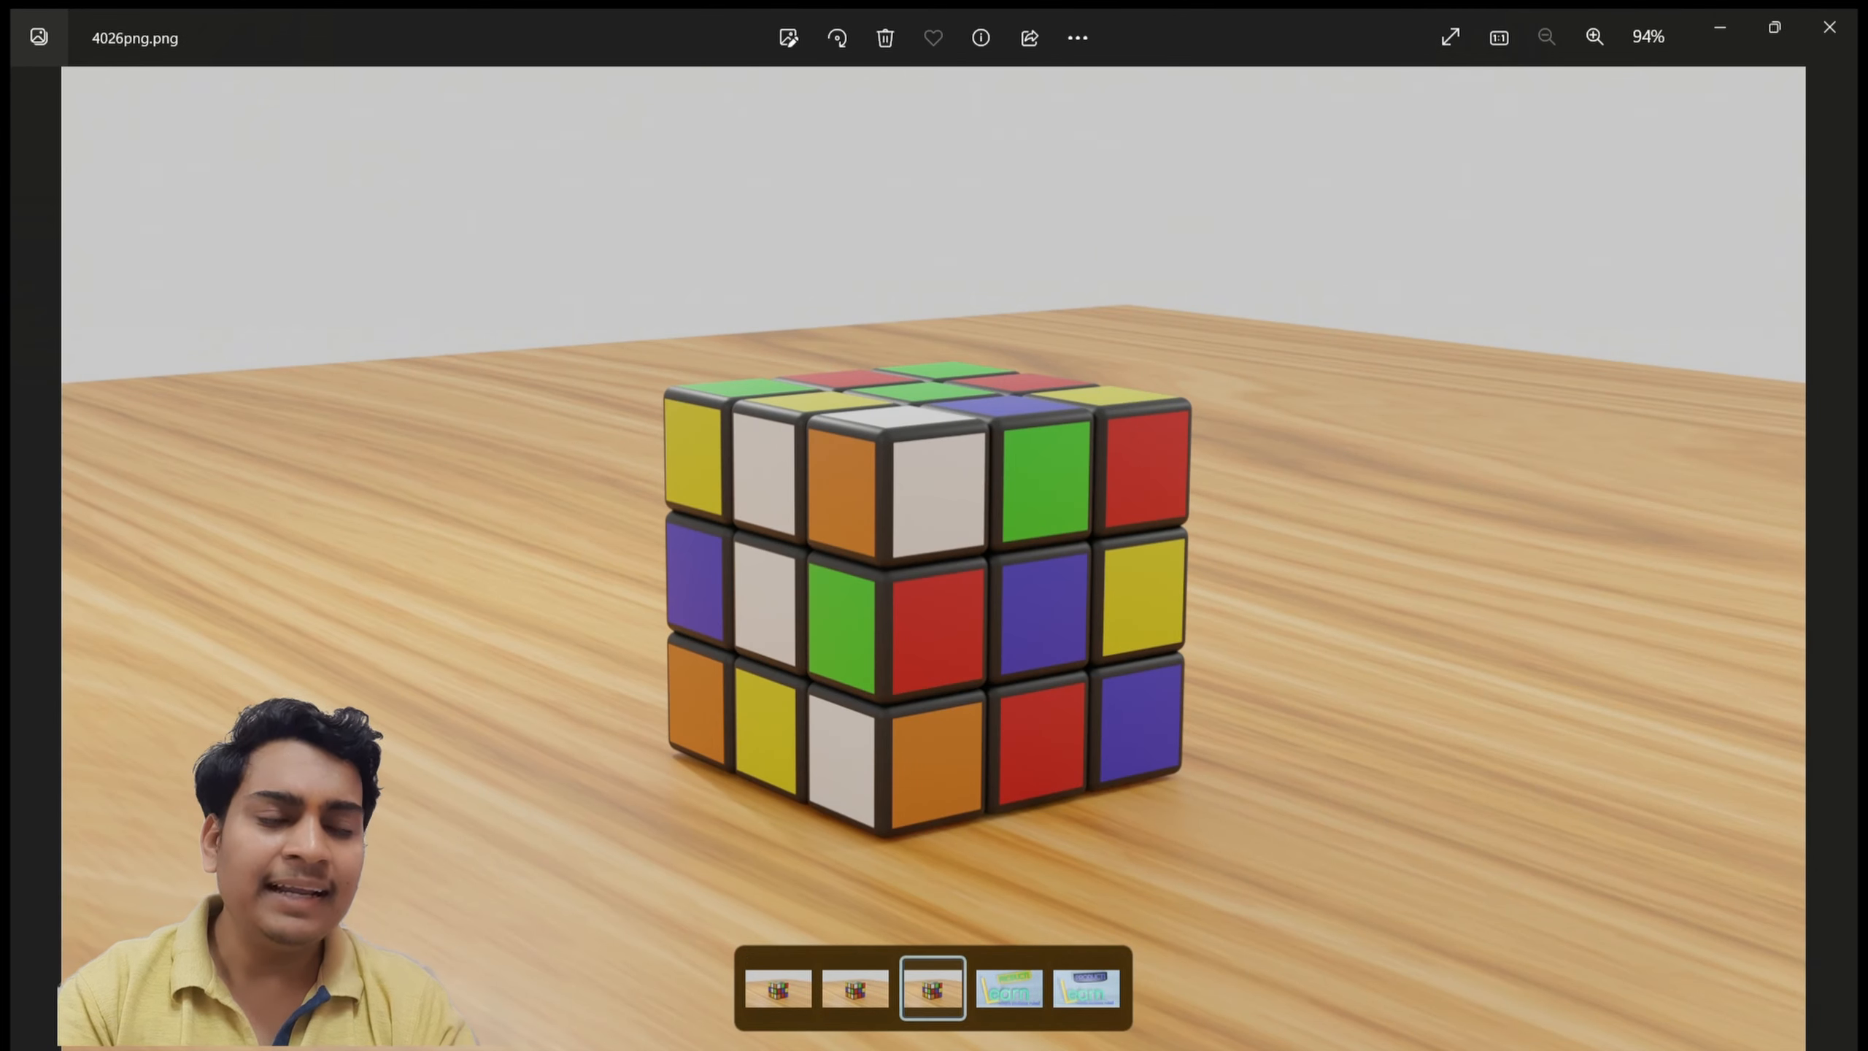
{"action": "left_click", "coordinate": [1594, 36]}
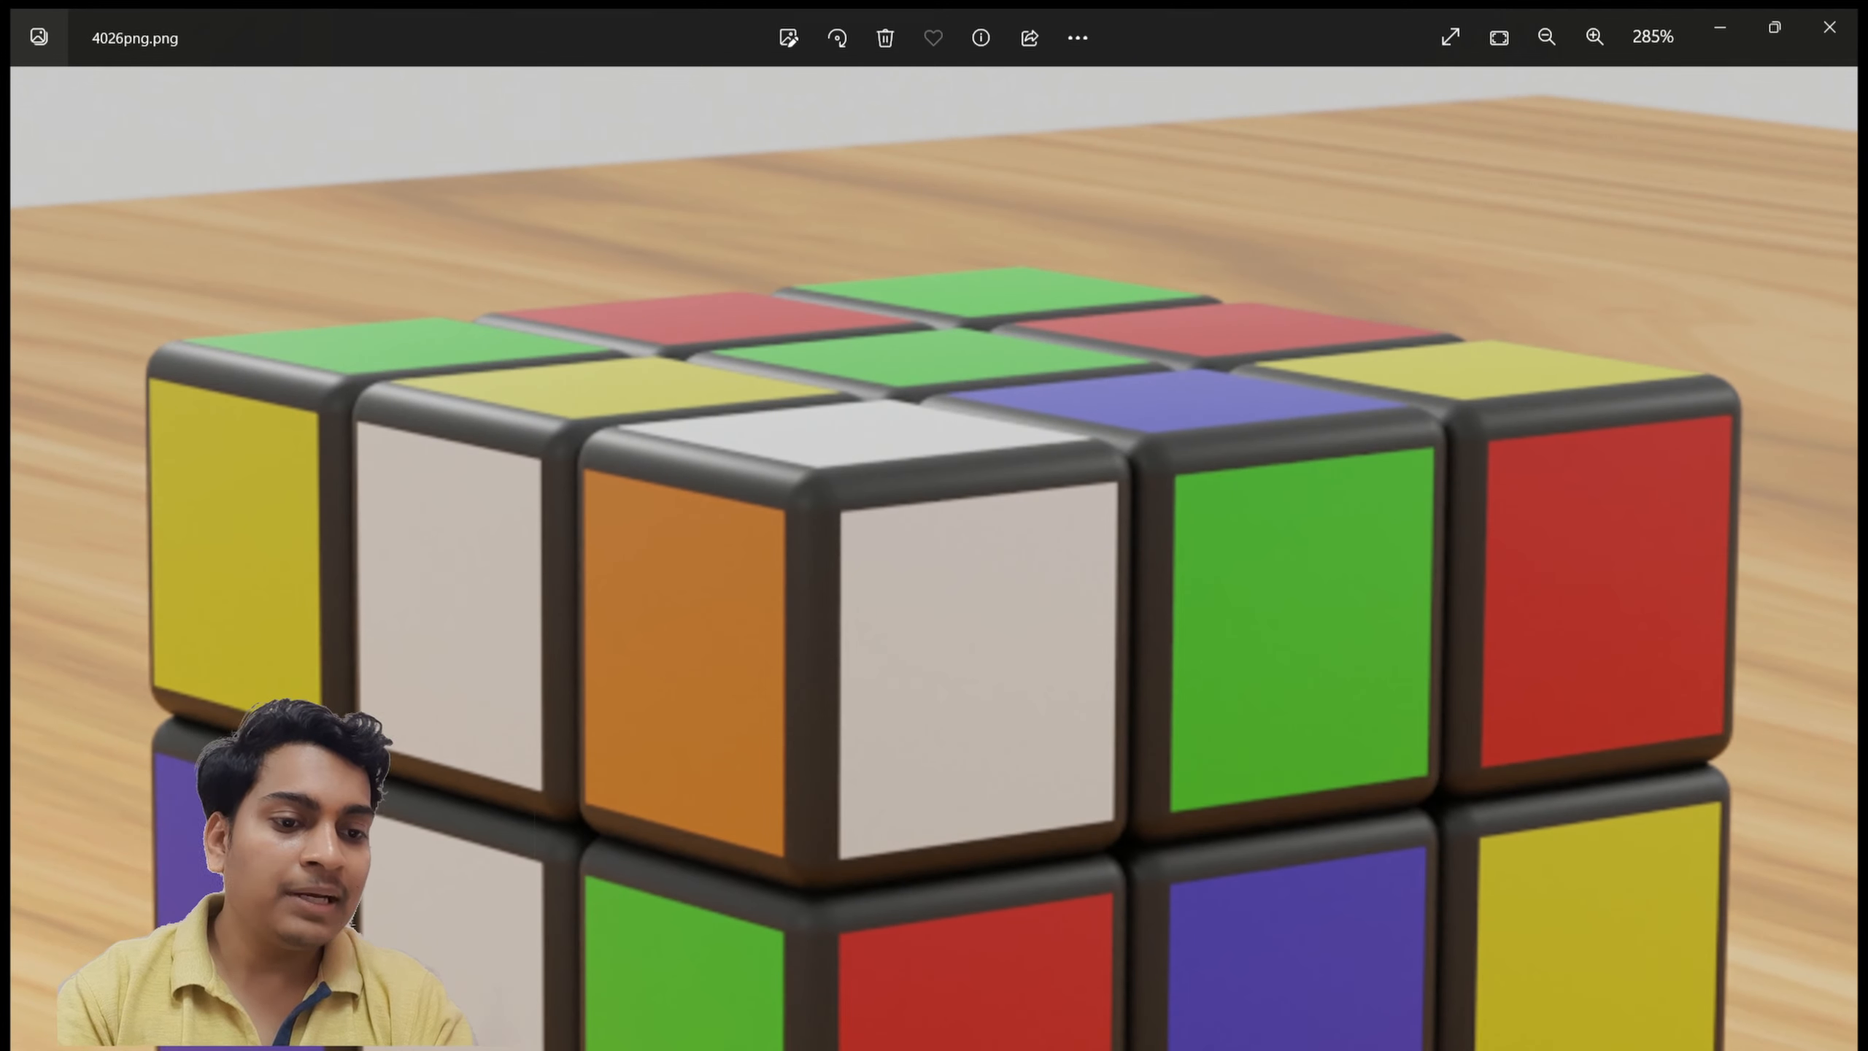
{"action": "left_click", "coordinate": [1546, 36]}
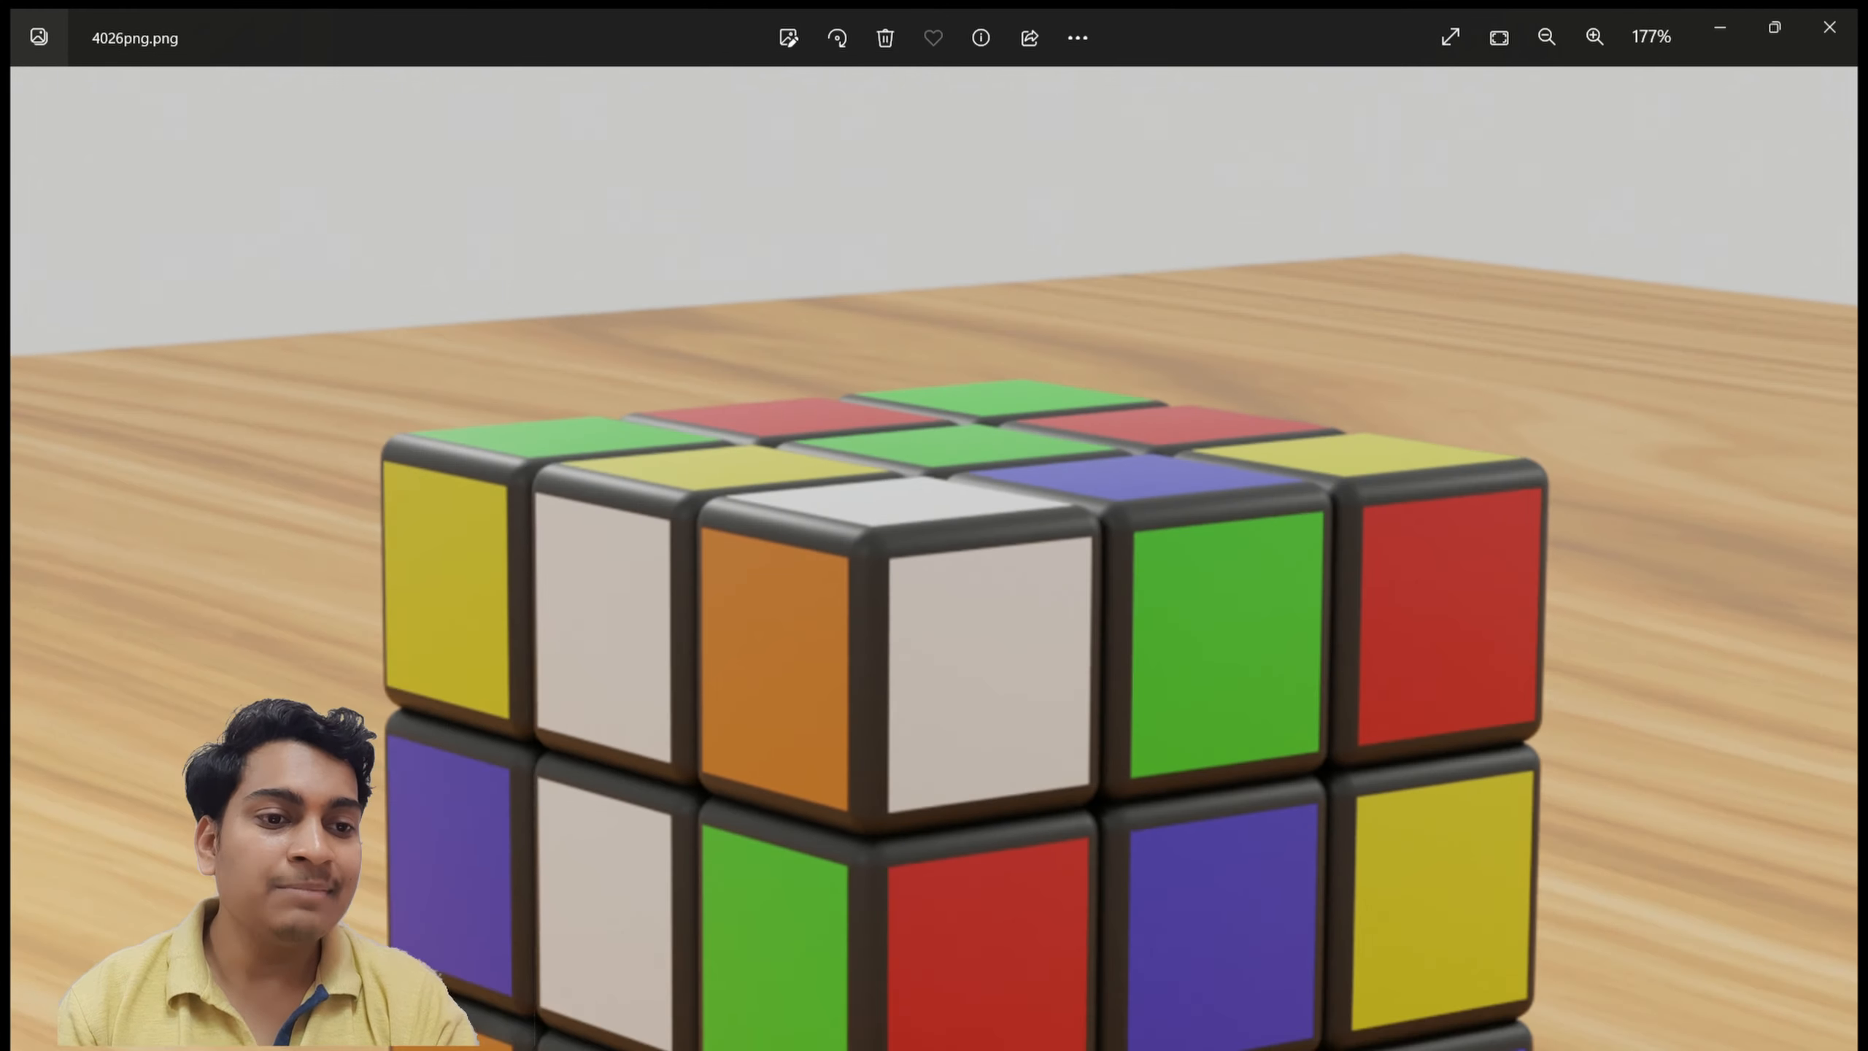
{"action": "left_click", "coordinate": [1545, 36]}
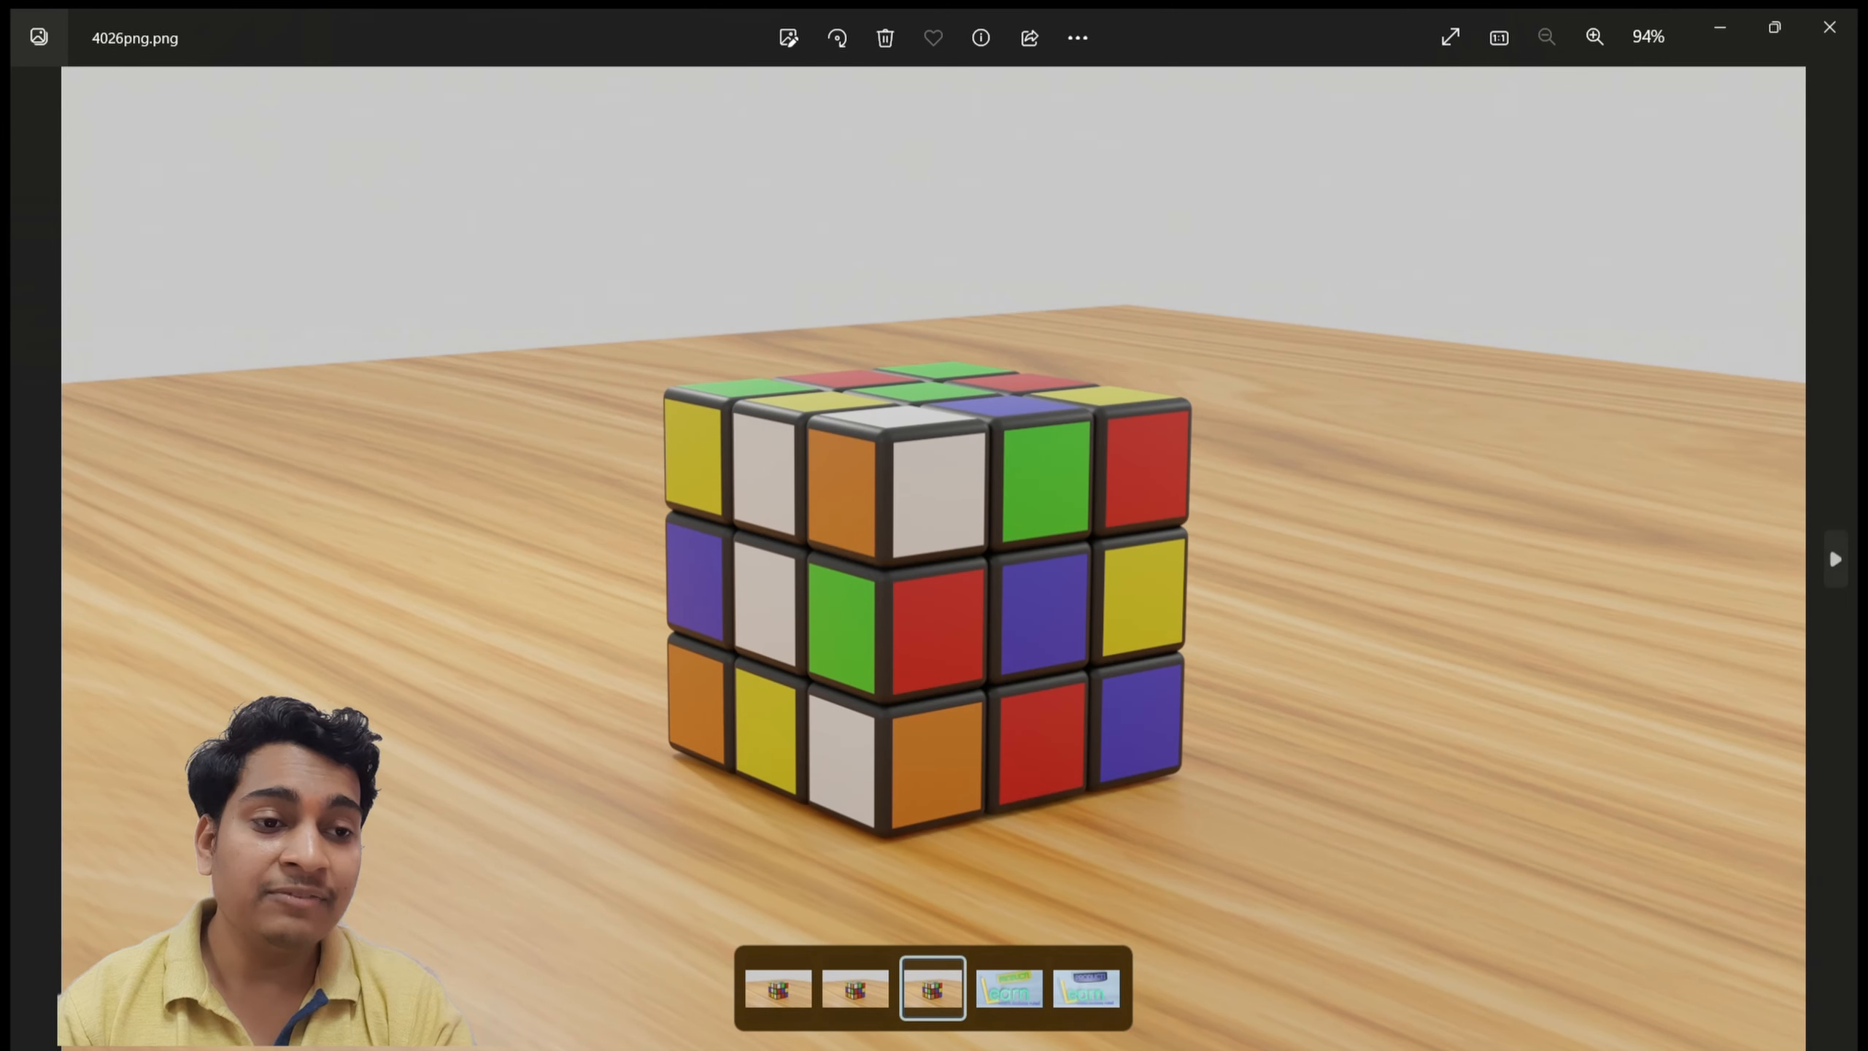